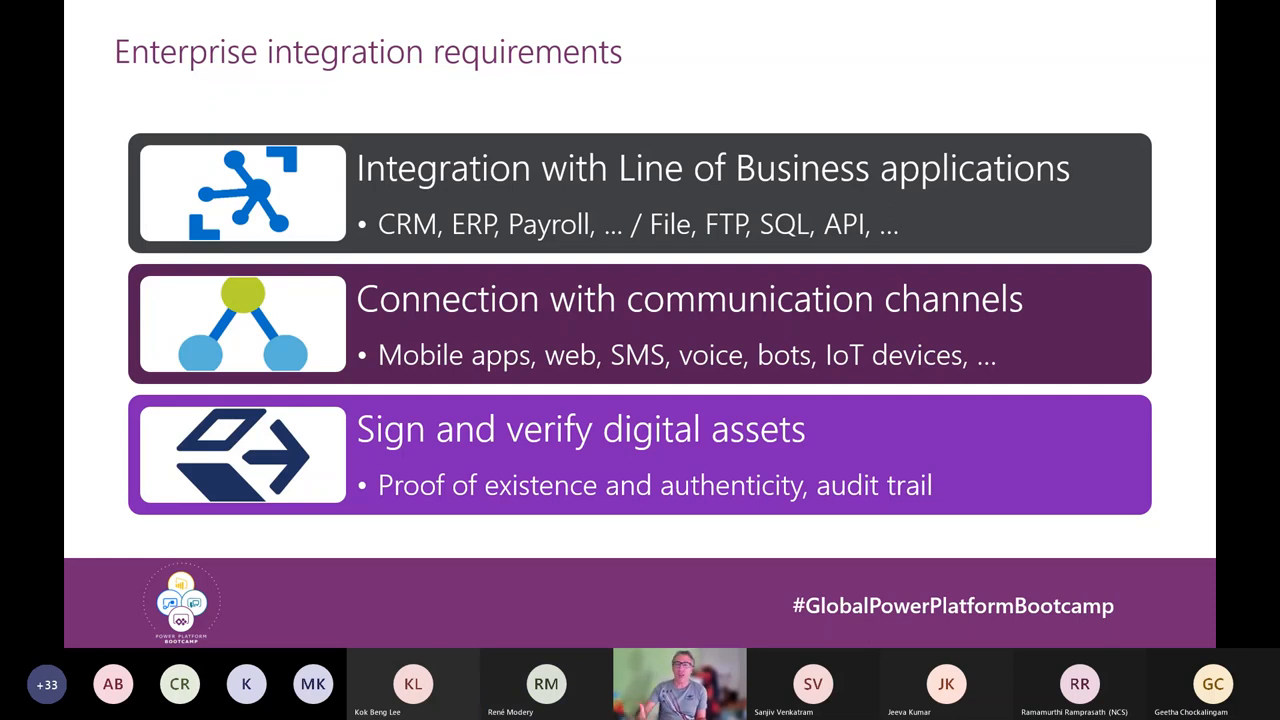
# Advance to the Traditional financial transaction slide with Alice, Dave's ledger and Bob
pyautogui.press('right')
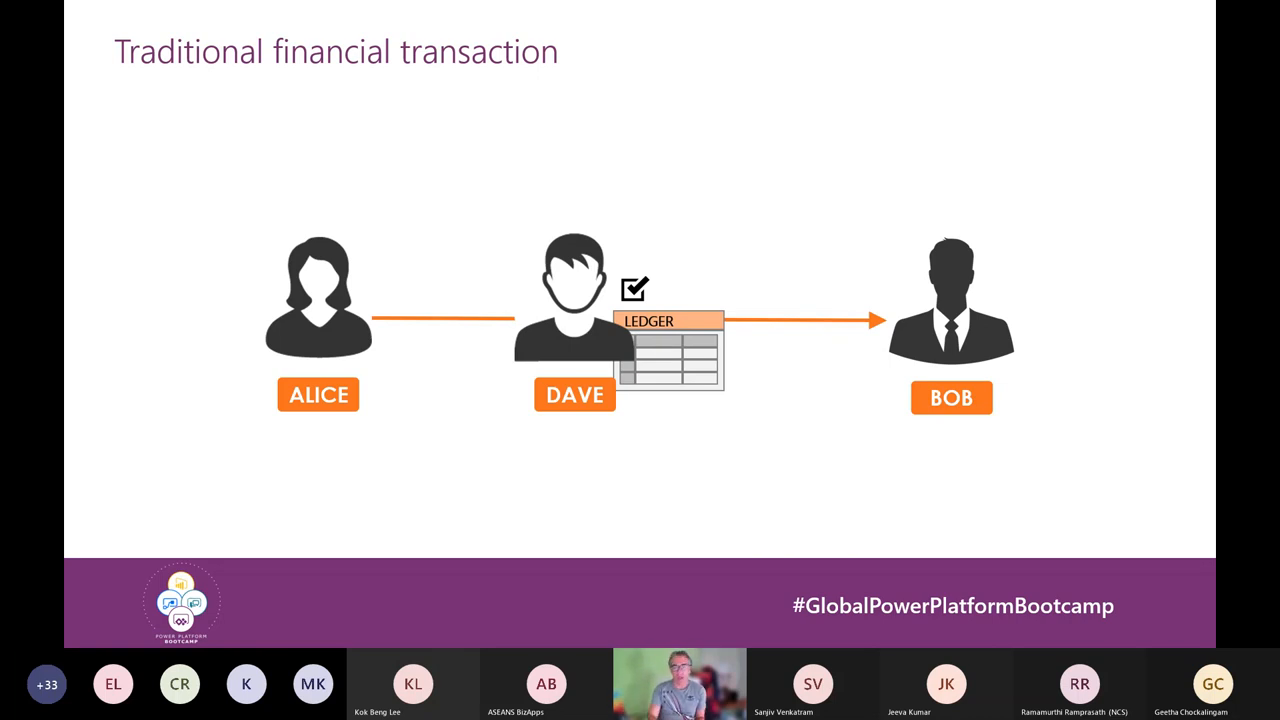
# Advance to the Decentralized ledger slide linking Alice and Bob through ledger copies
pyautogui.press('Right')
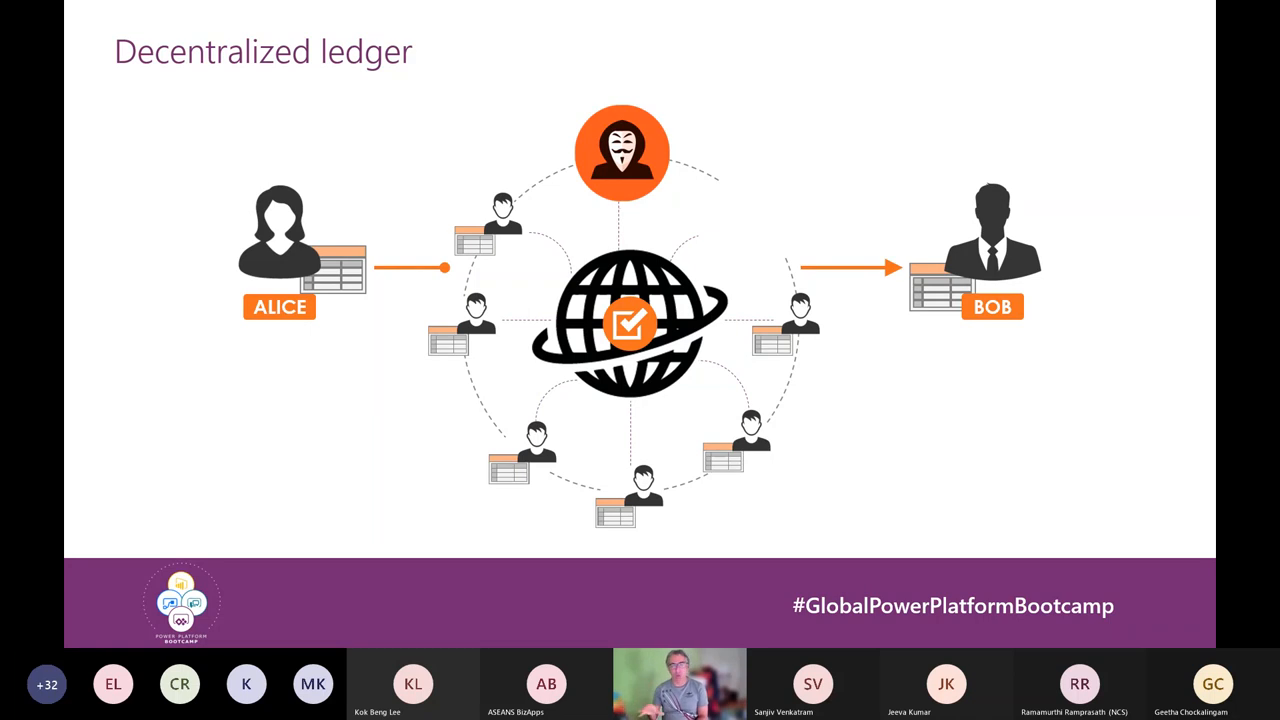
pyautogui.press('Right')
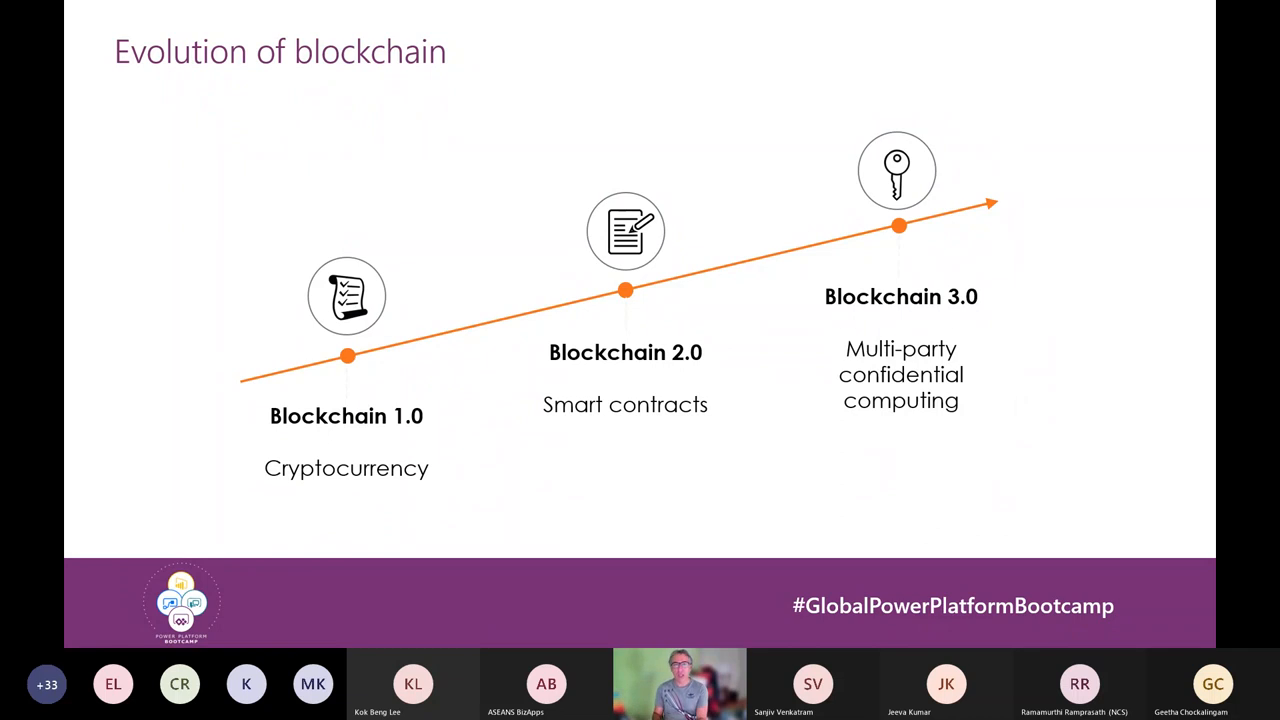
# Advance to the Protecting Data Through its Lifecycle slide on at rest, in transit and in use
pyautogui.press('right')
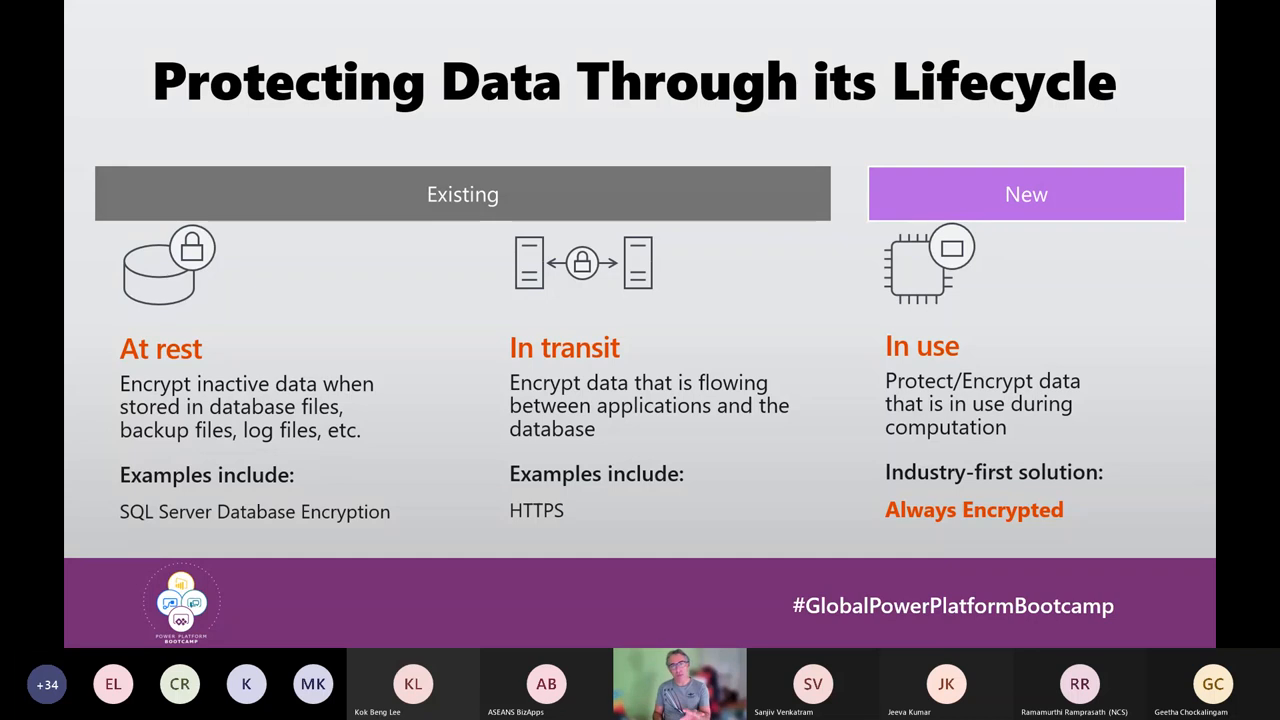
# Advance to the Azure confidential computing web page slide with one benefit circled in red
pyautogui.press('right')
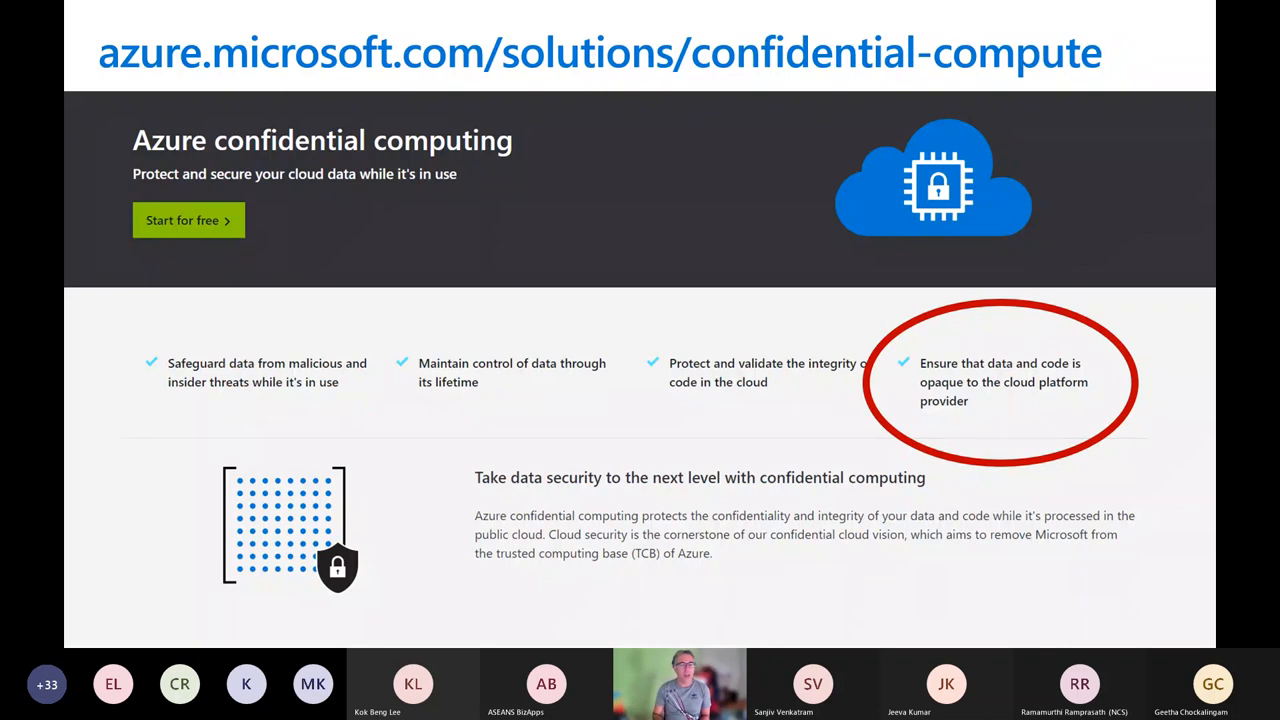
# Advance to the Signal customer story slide on confidential computing for messaging
pyautogui.press('Right')
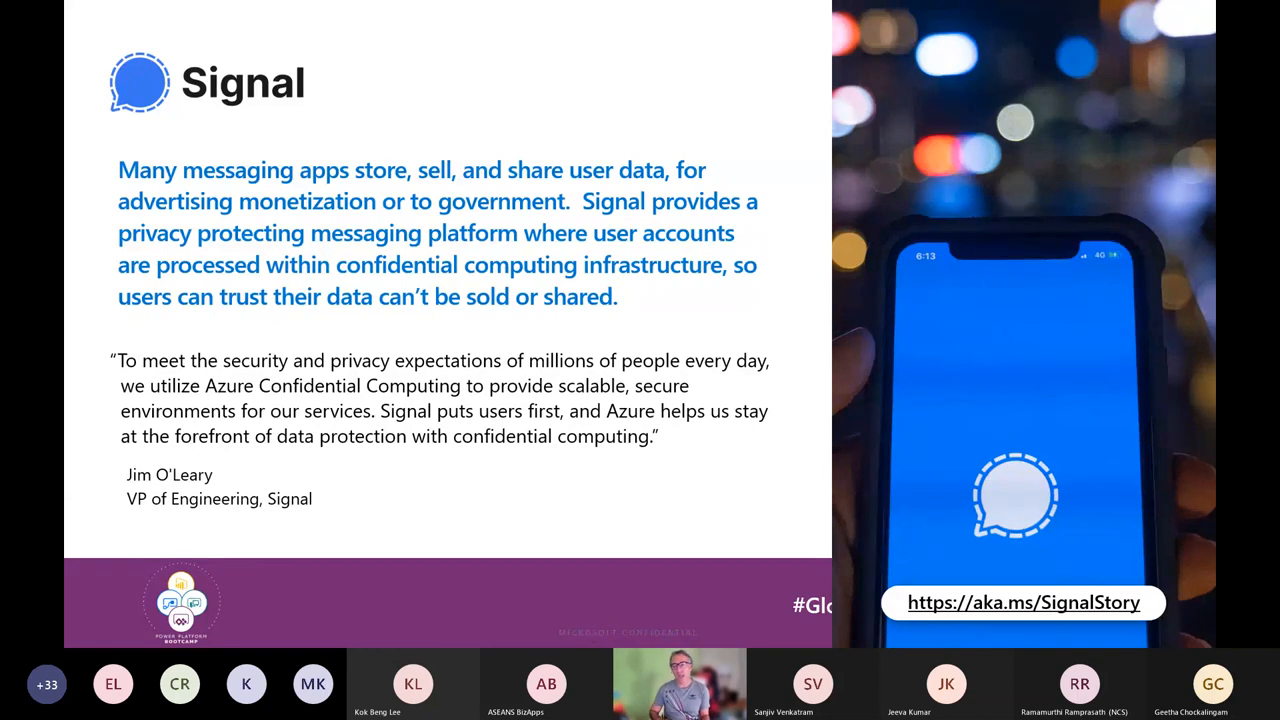
# Move to the SSMS Employees table script and highlight the Salary column's ENCRYPTED WITH CEK1 clause
pyautogui.press('Right')
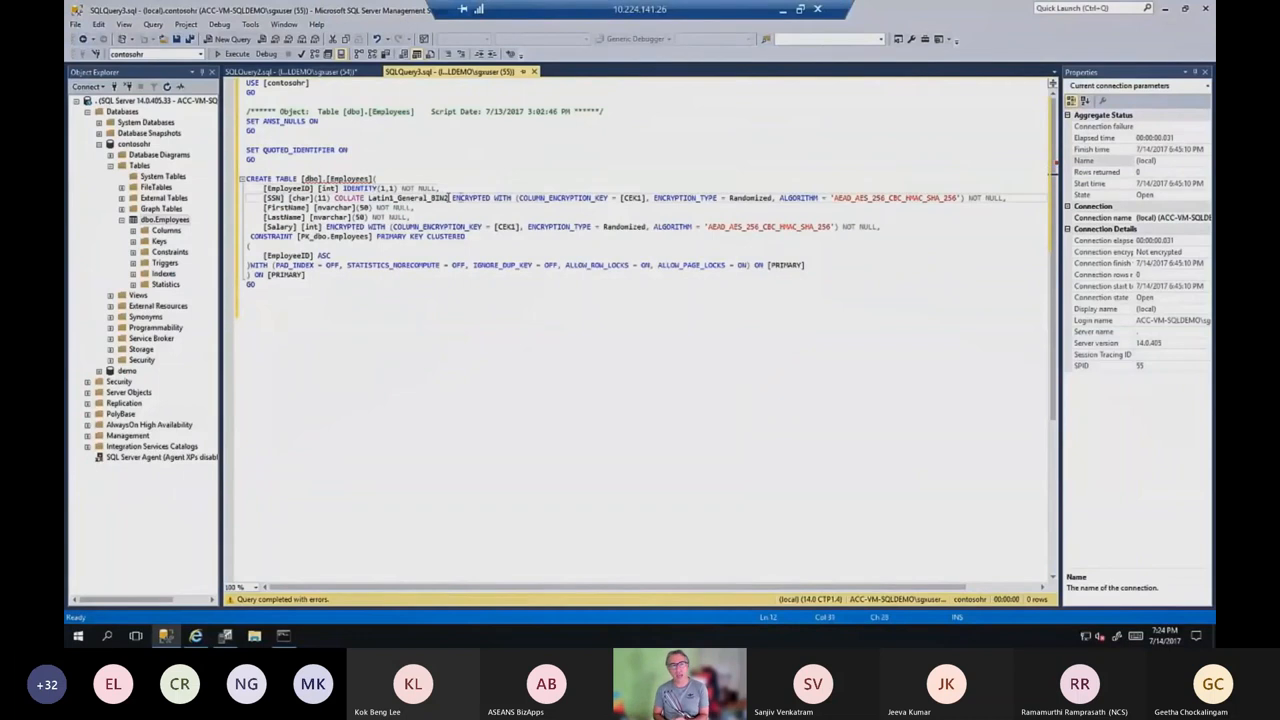
pyautogui.moveTo(452, 198); pyautogui.dragTo(648, 198)
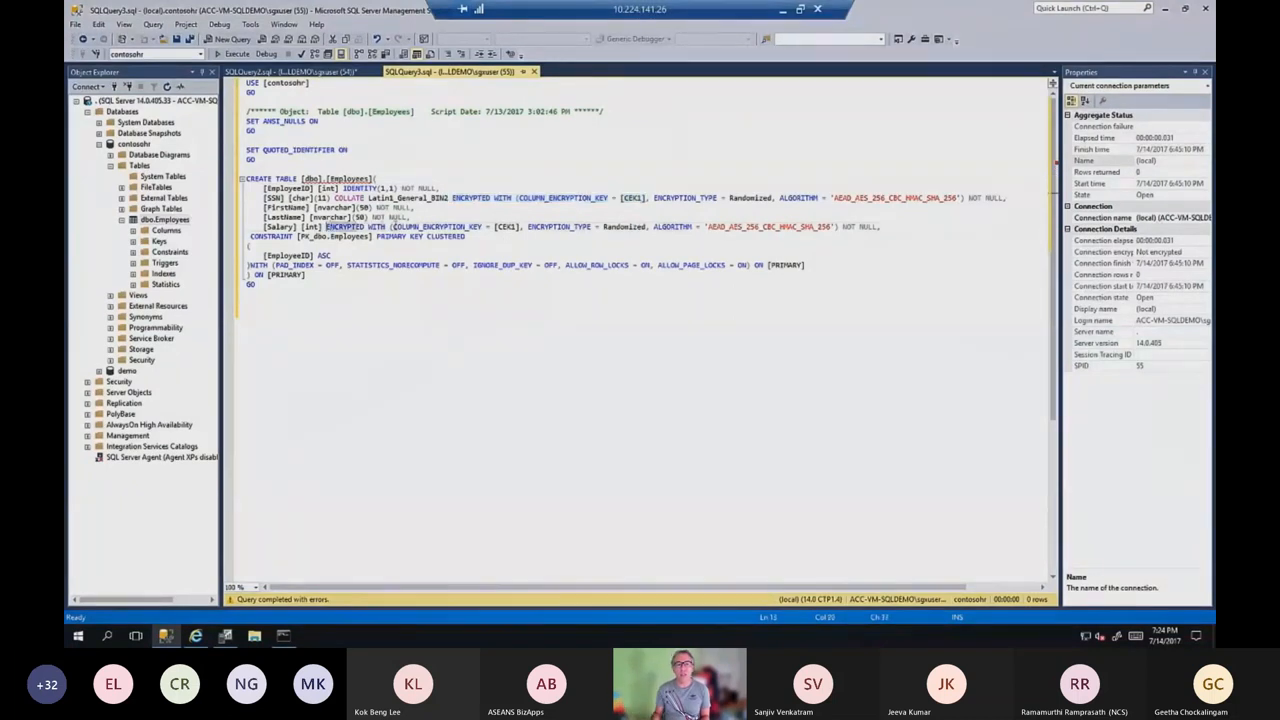
pyautogui.moveTo(326, 226); pyautogui.dragTo(520, 226)
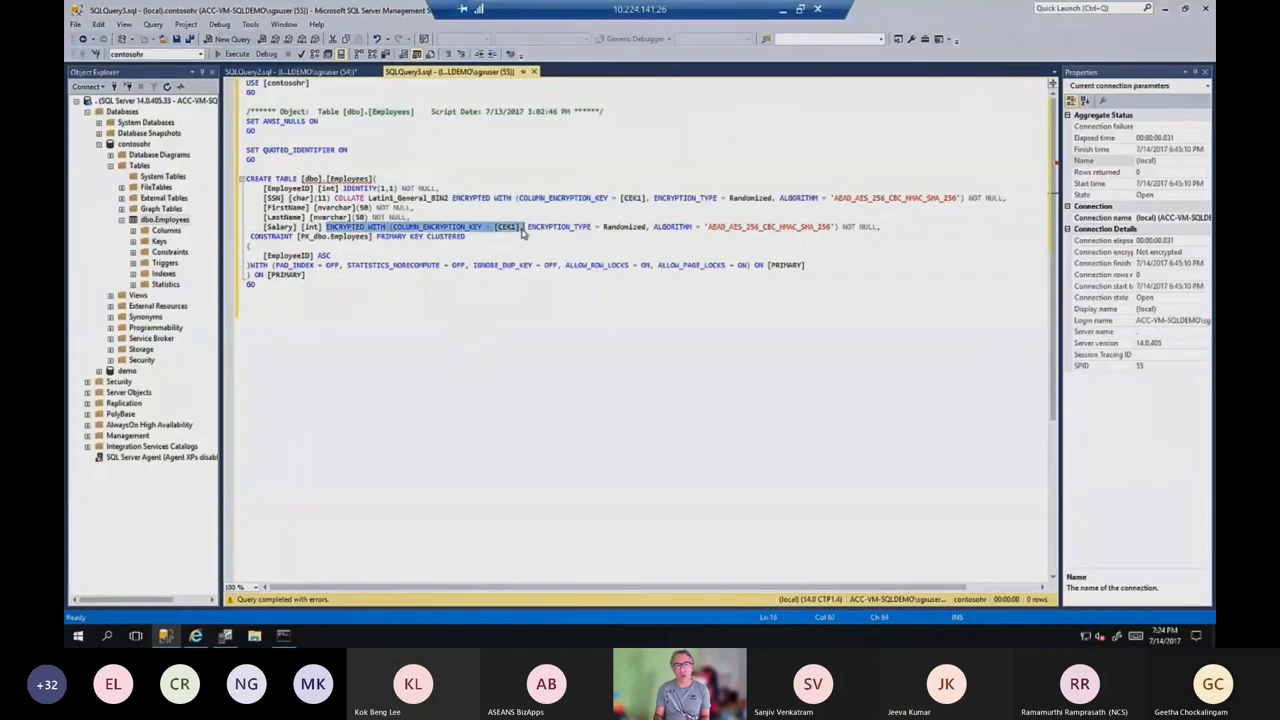
pyautogui.moveTo(596, 368)
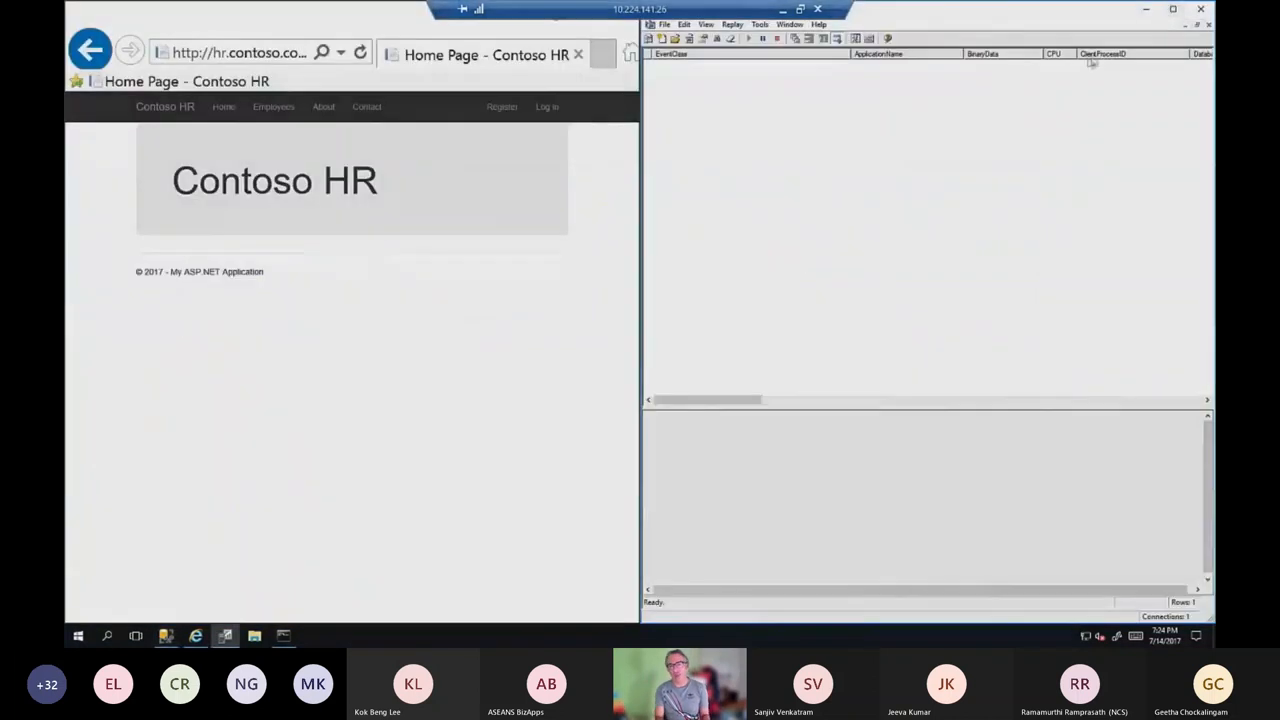
pyautogui.moveTo(296, 312)
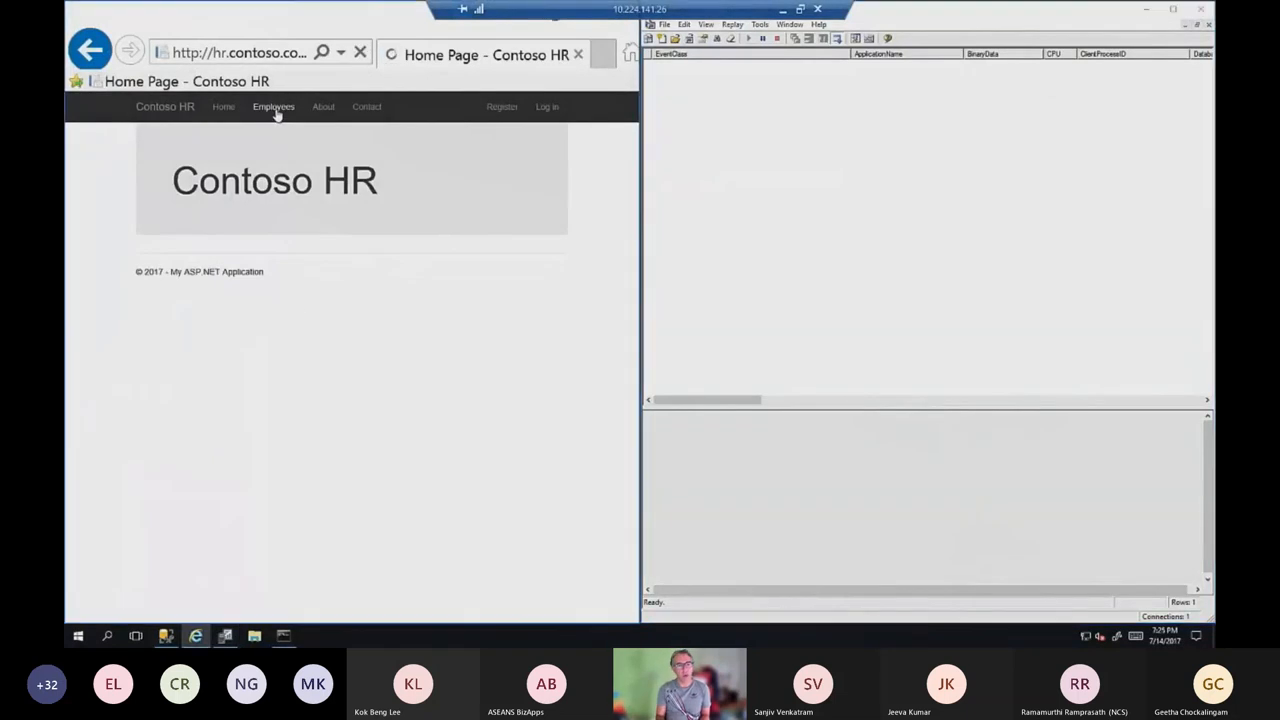
# Load the Contoso HR Employees listing of SSNs, names and salaries while Profiler logs RPC calls
pyautogui.click(272, 108)
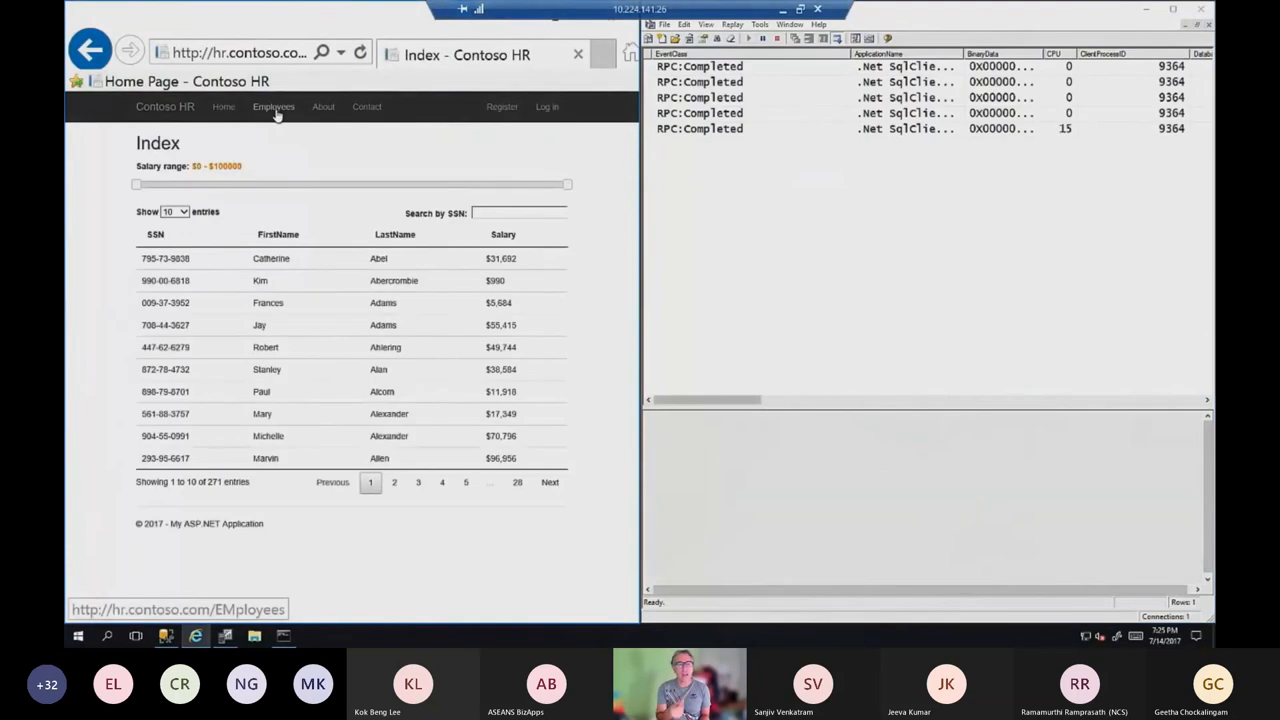
pyautogui.moveTo(164, 258)
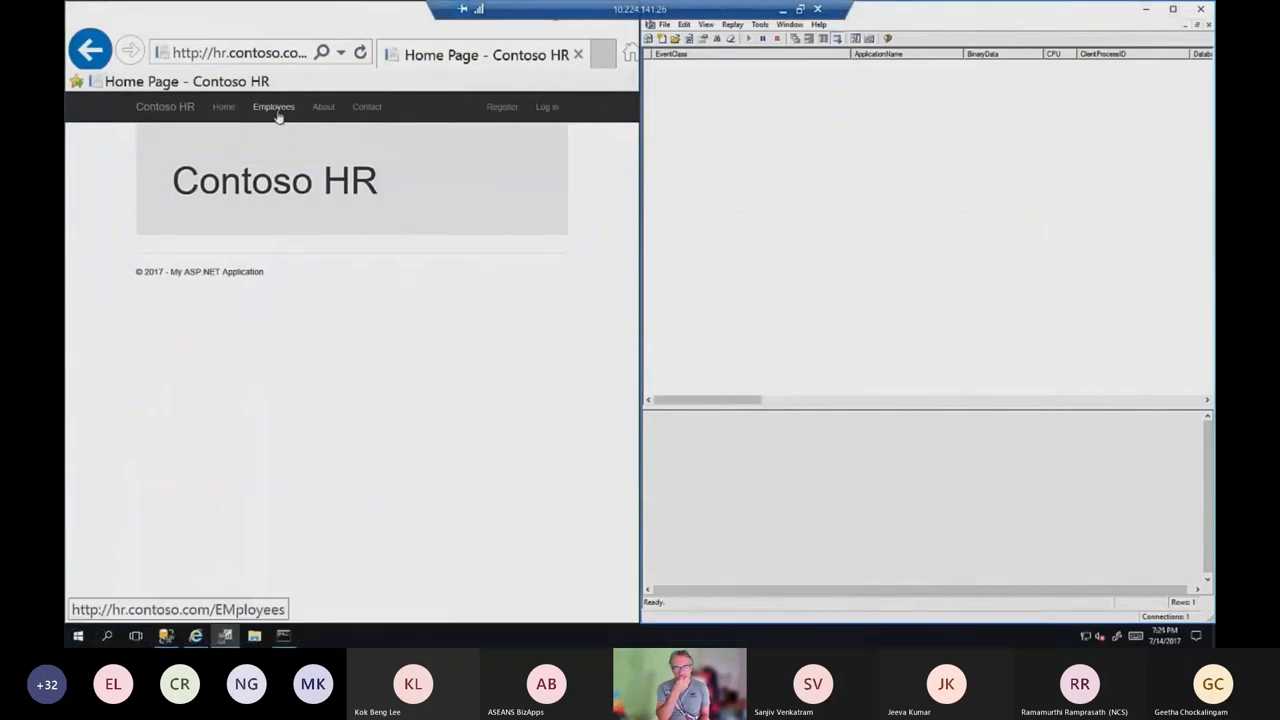
pyautogui.click(272, 108)
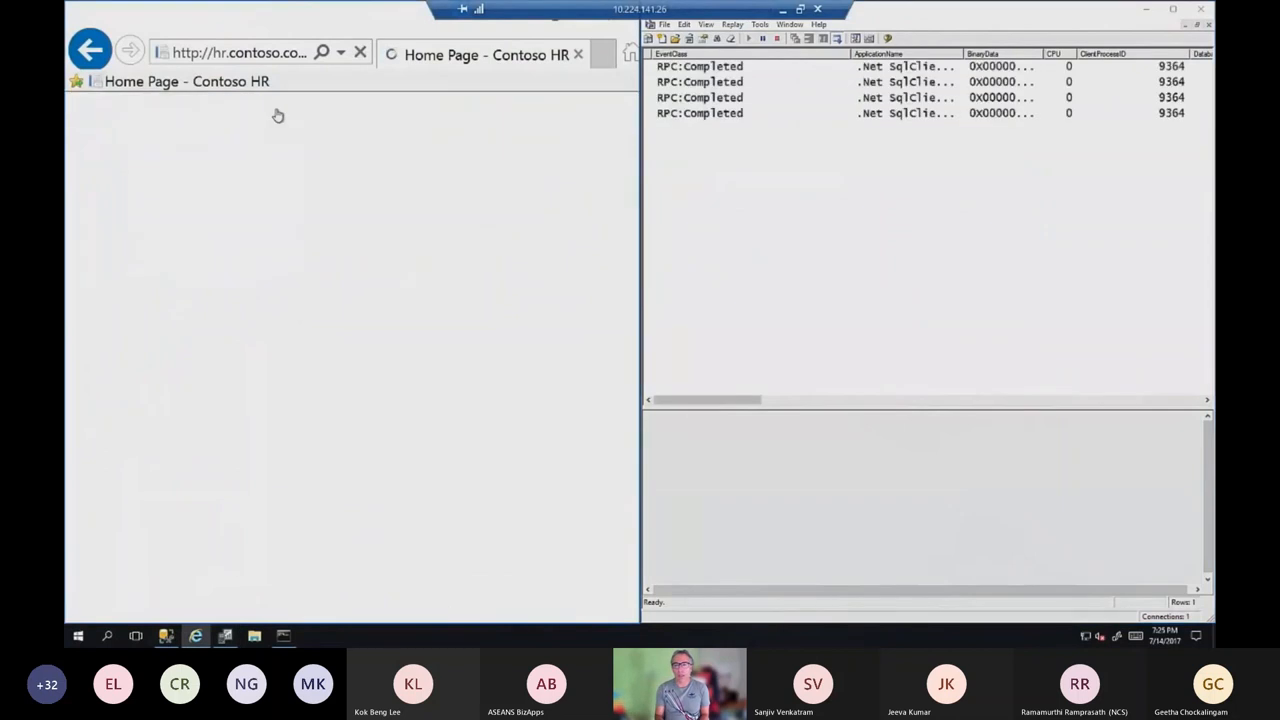
pyautogui.click(272, 108)
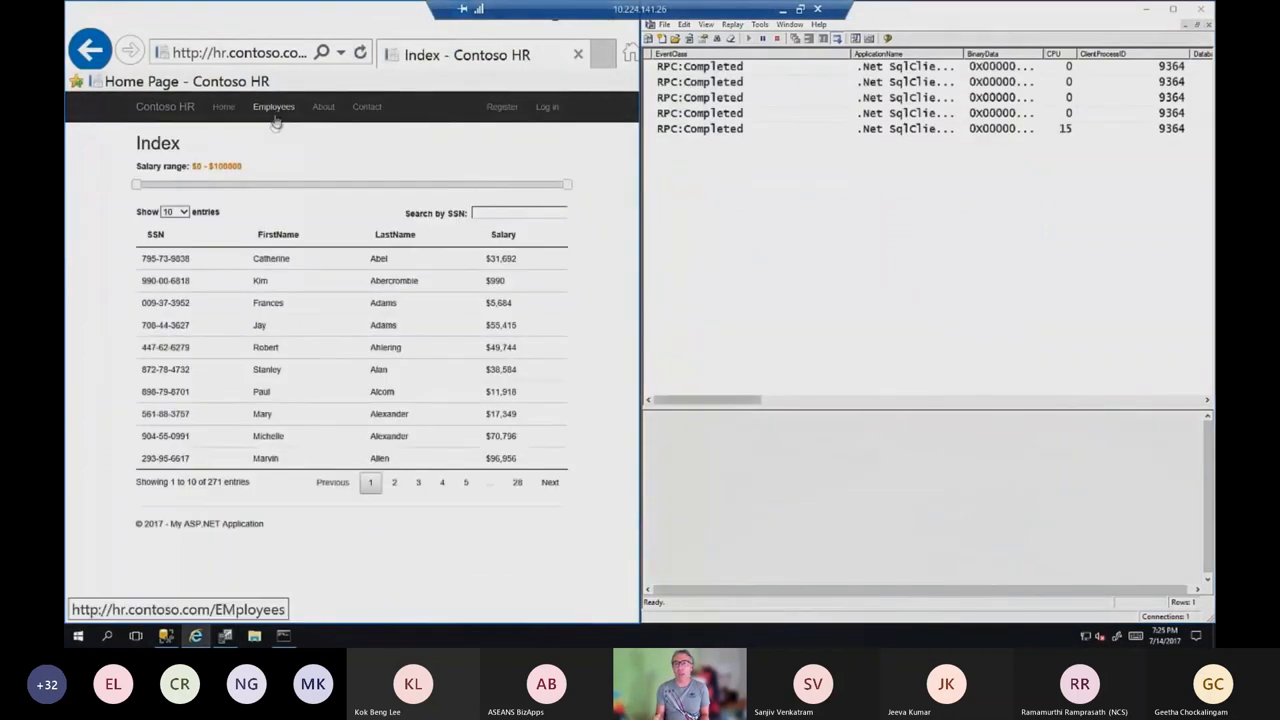
pyautogui.moveTo(164, 258)
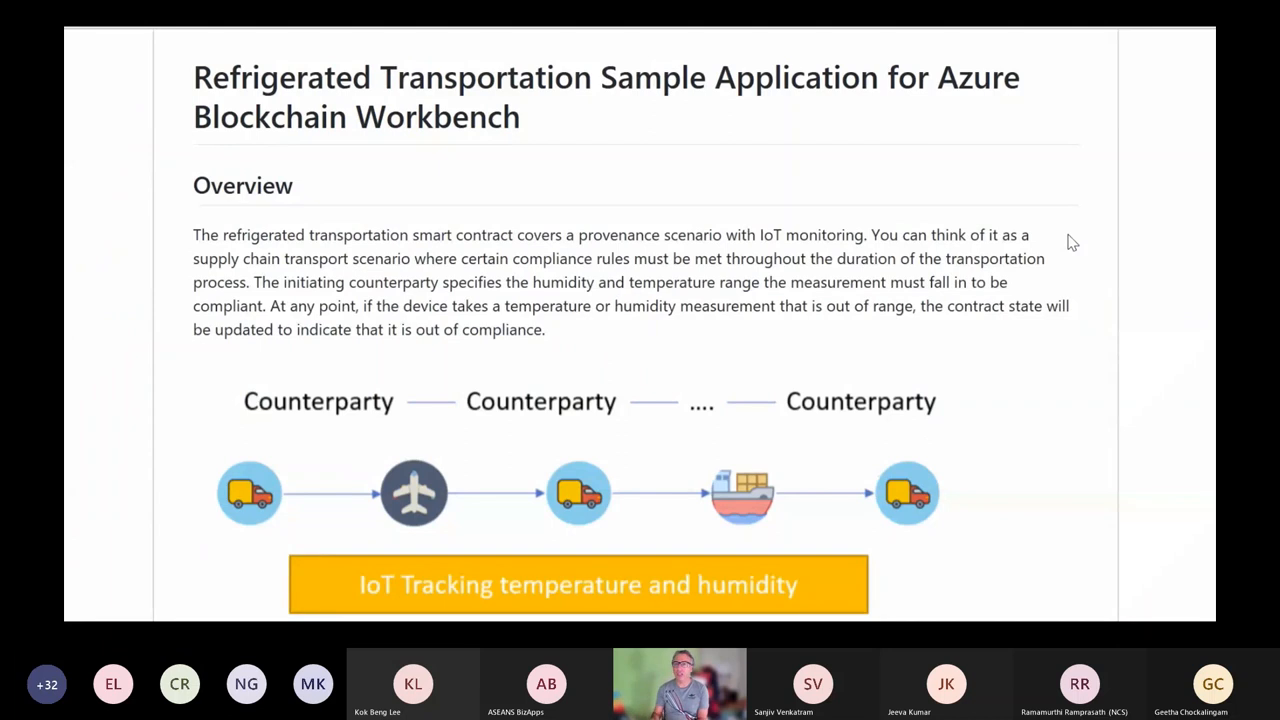
# Scroll through the Refrigerated Transportation sample application overview for Blockchain Workbench
pyautogui.scroll(-3)
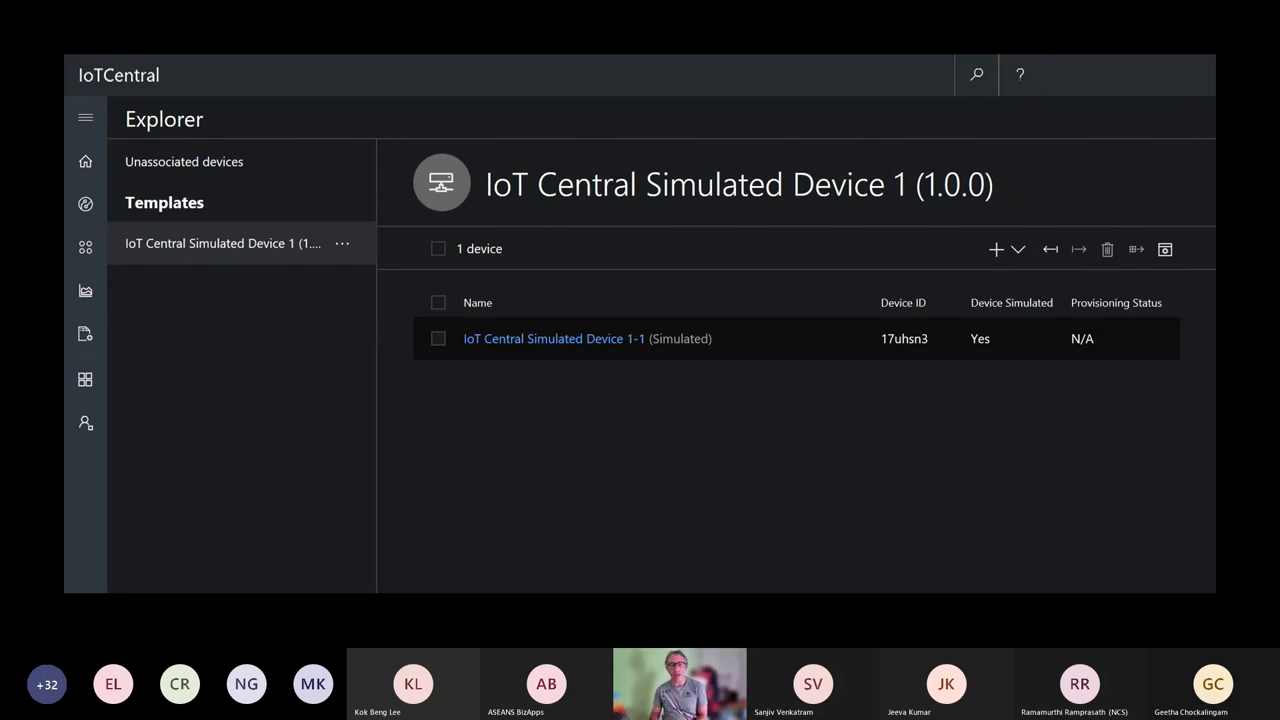
pyautogui.moveTo(812, 270)
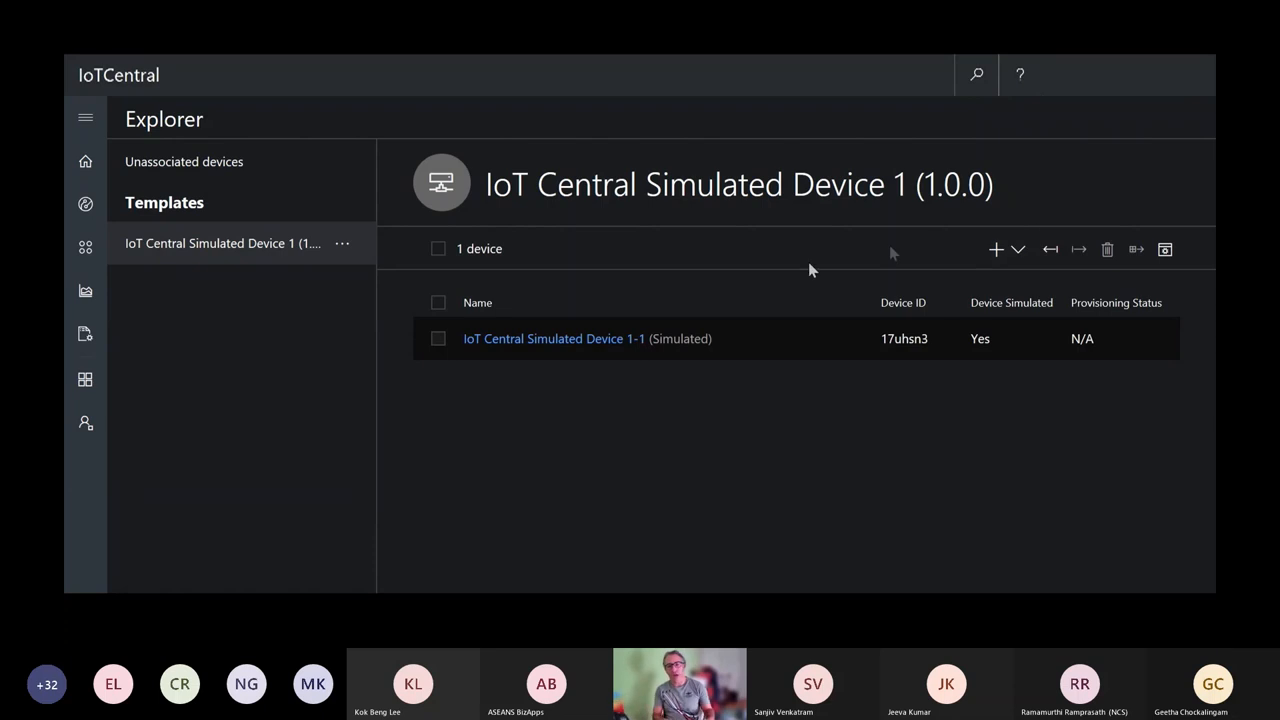
pyautogui.moveTo(550, 344)
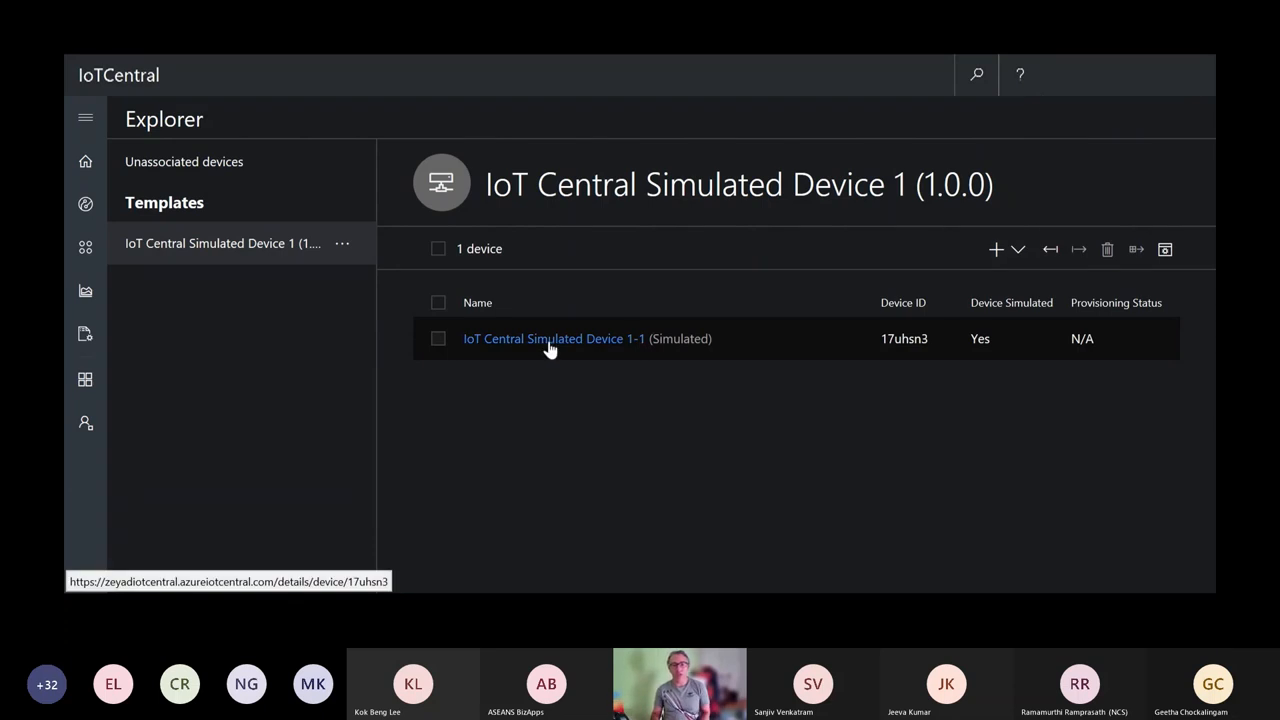
# Show the IoT Central Simulated Device 1-1 humidity and temperature measurements chart
pyautogui.click(554, 338)
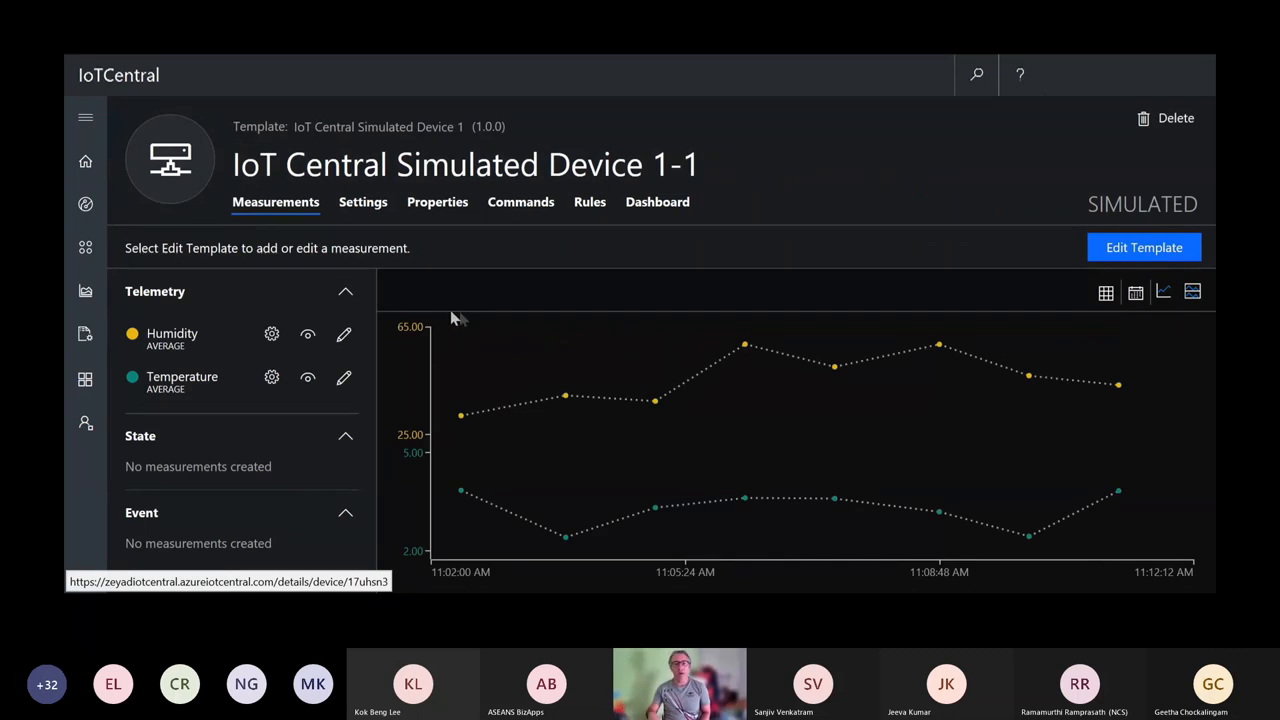
pyautogui.moveTo(484, 310)
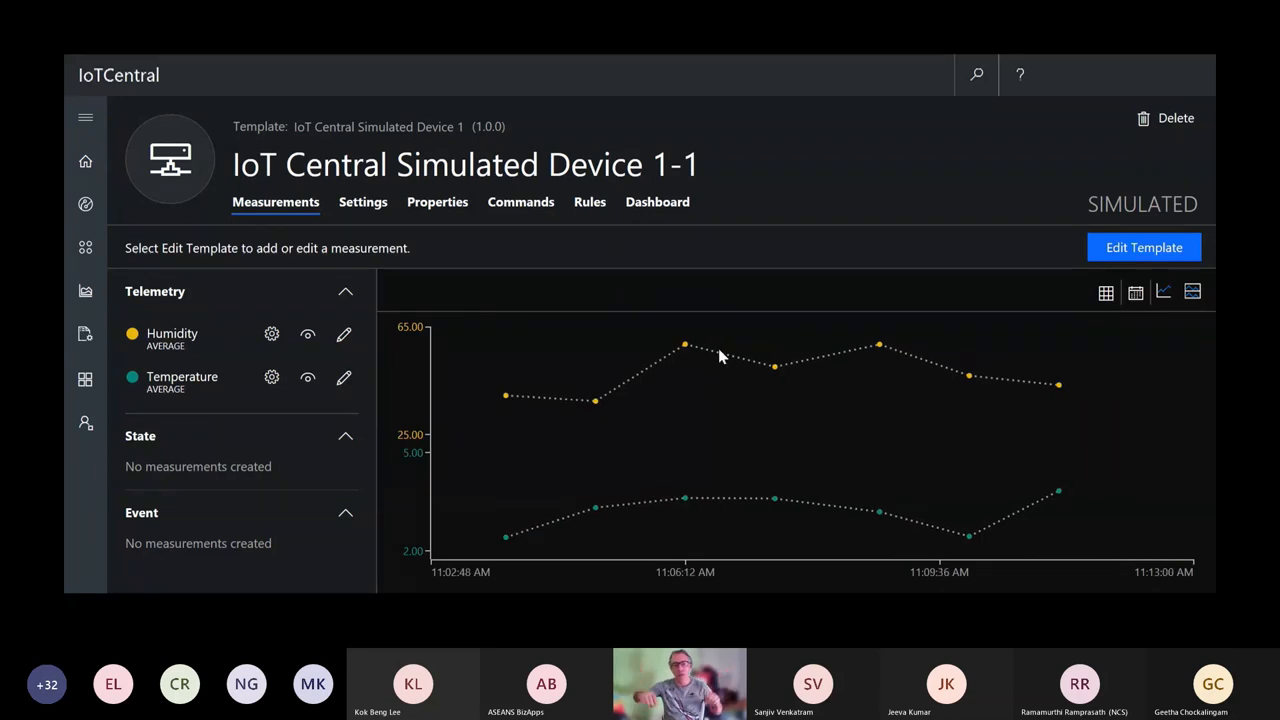
pyautogui.moveTo(588, 200)
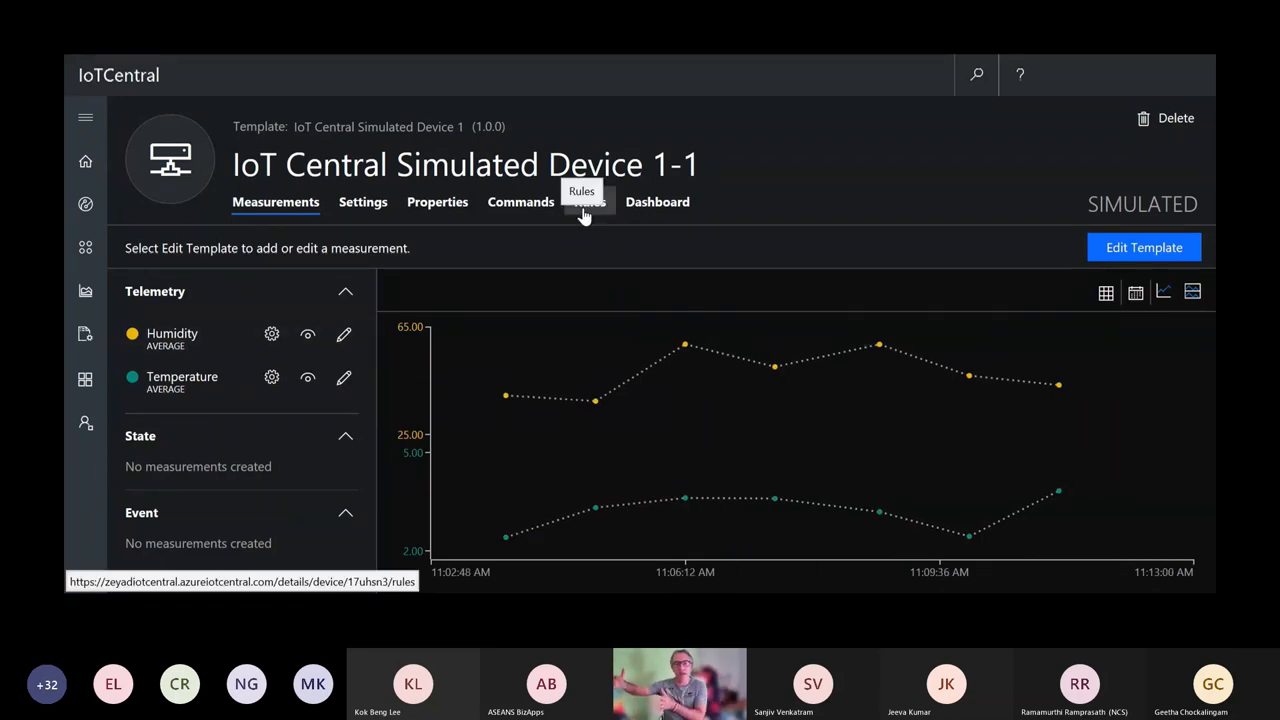
# Show the Temperature greater than 6 rule with its email and Microsoft Flow custom actions
pyautogui.click(588, 200)
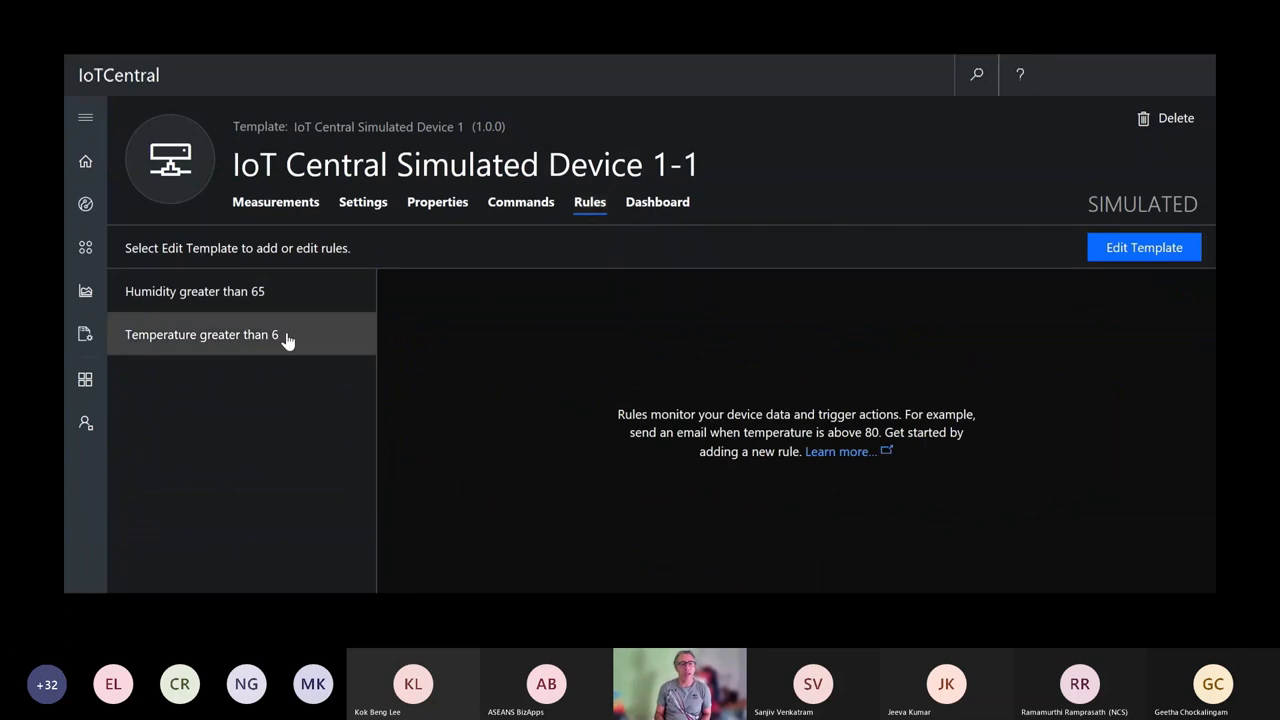
pyautogui.click(200, 334)
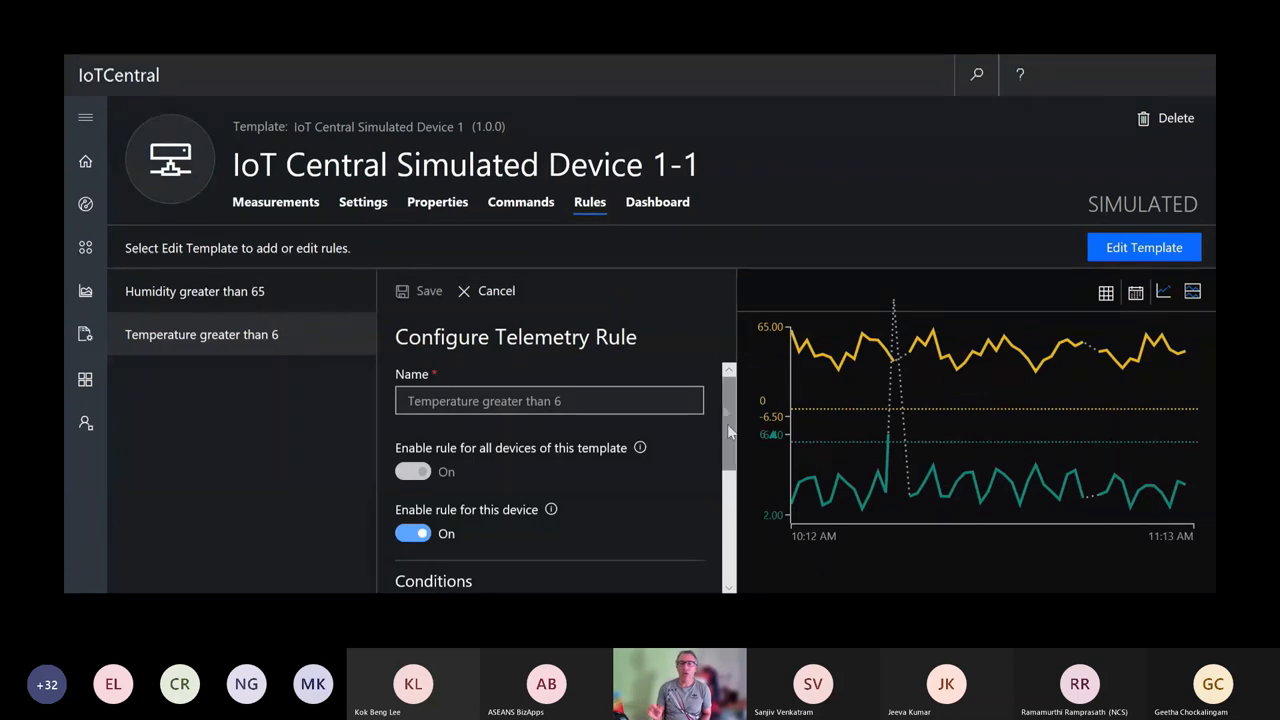
pyautogui.scroll(-3)
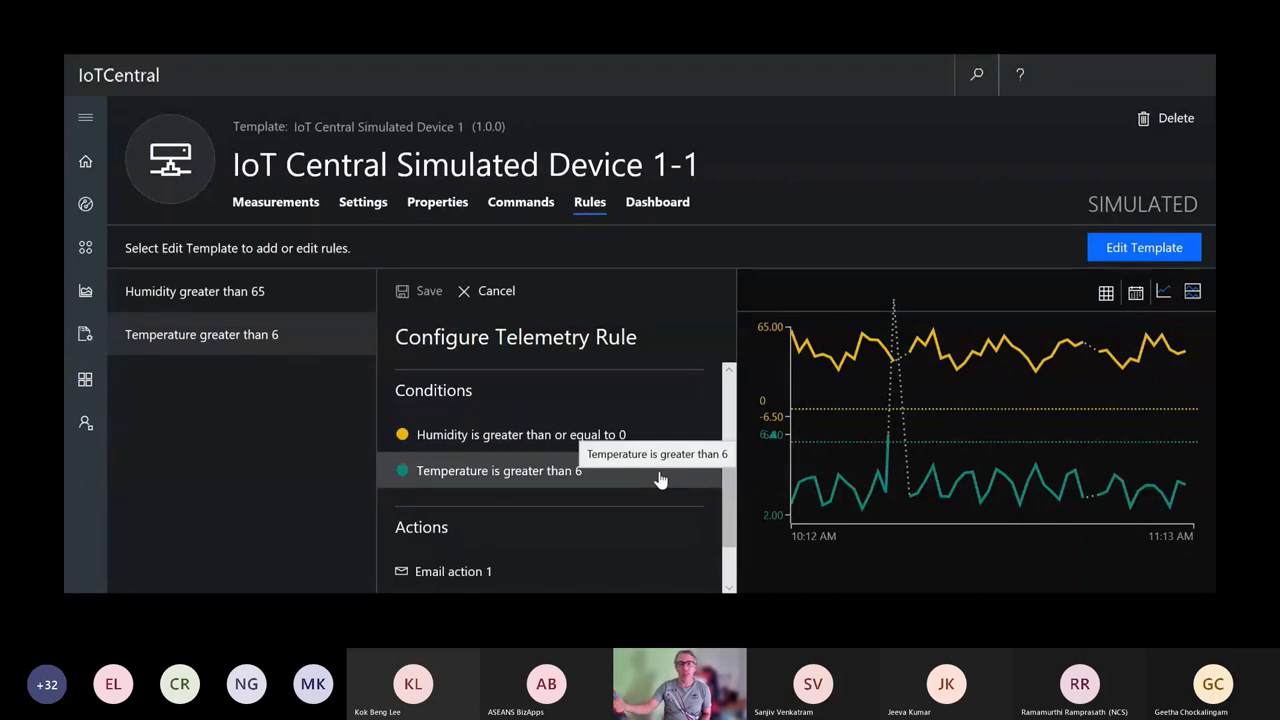
pyautogui.moveTo(710, 432)
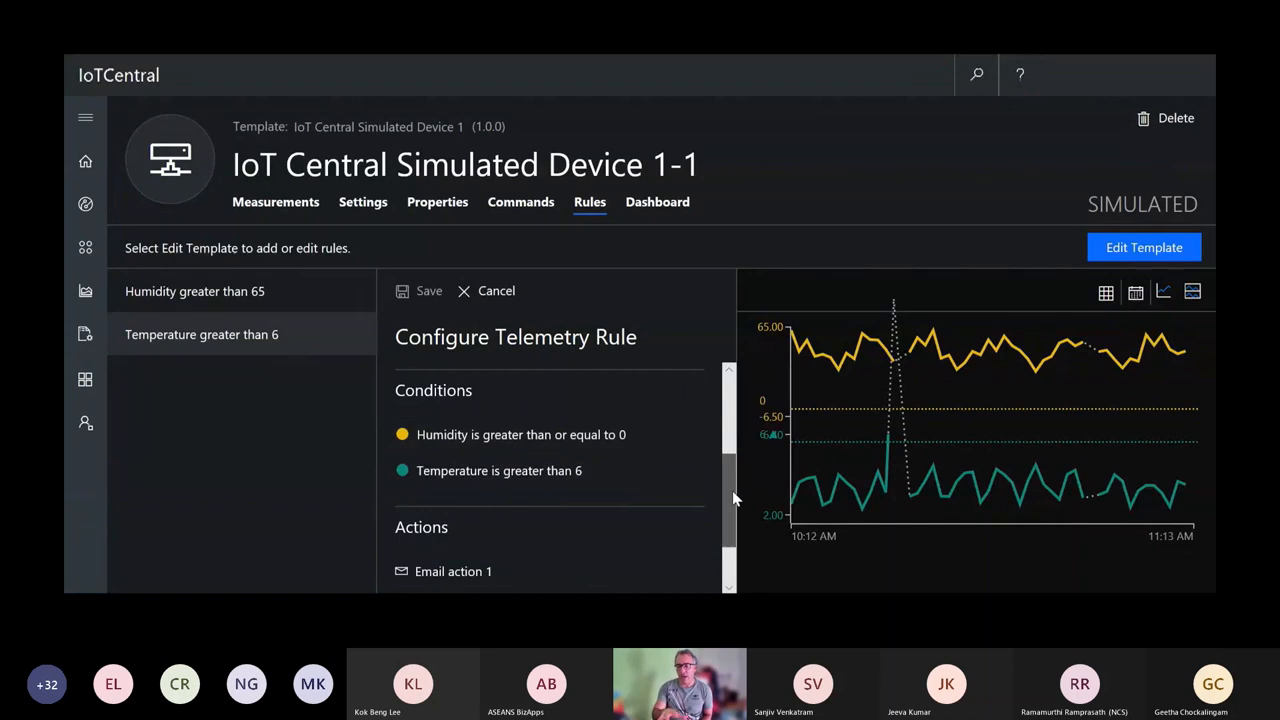
pyautogui.scroll(-3)
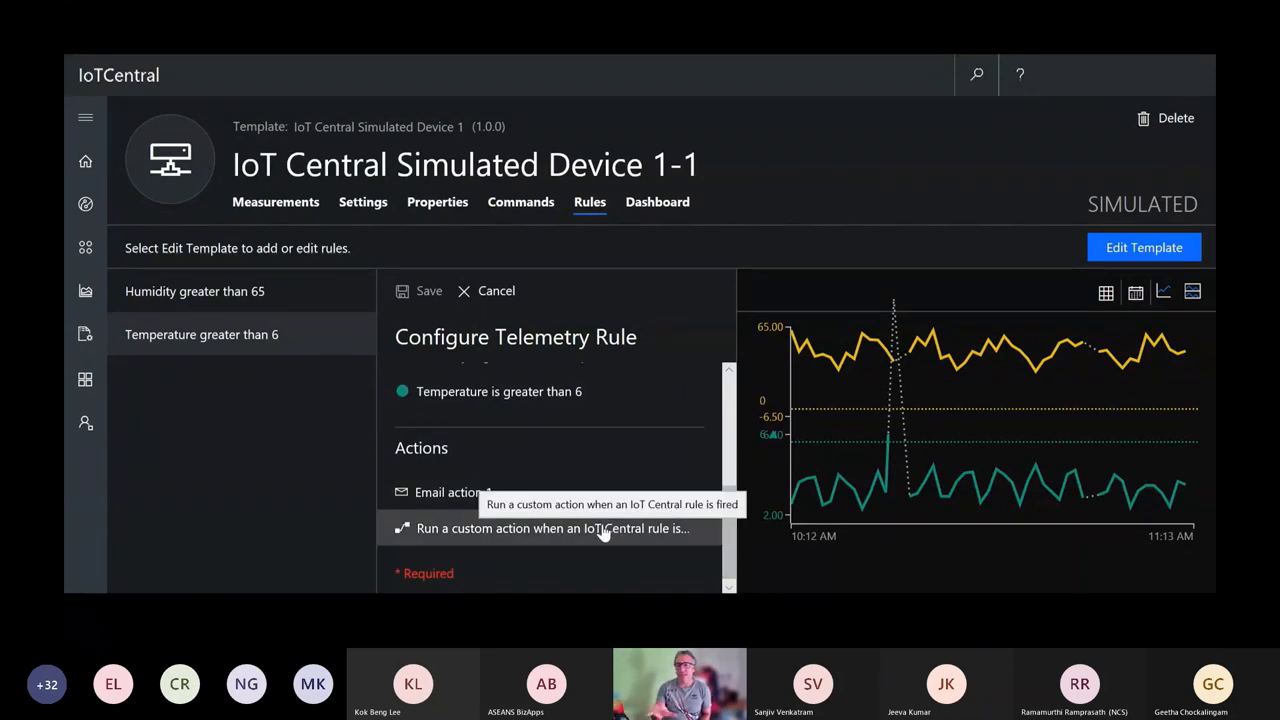
pyautogui.click(552, 528)
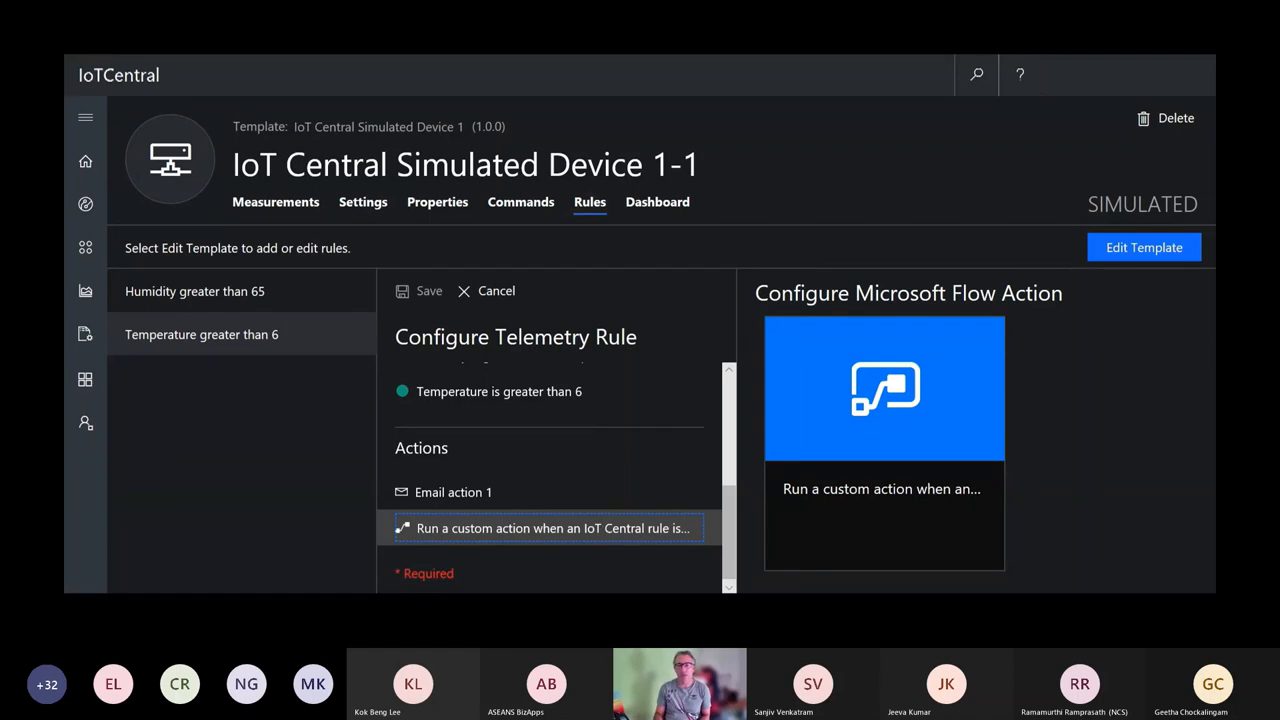
# Review the flow's Send message step whose Content JSON sends a CreateContractAction with humidity, temperature and timestamp
pyautogui.click(884, 388)
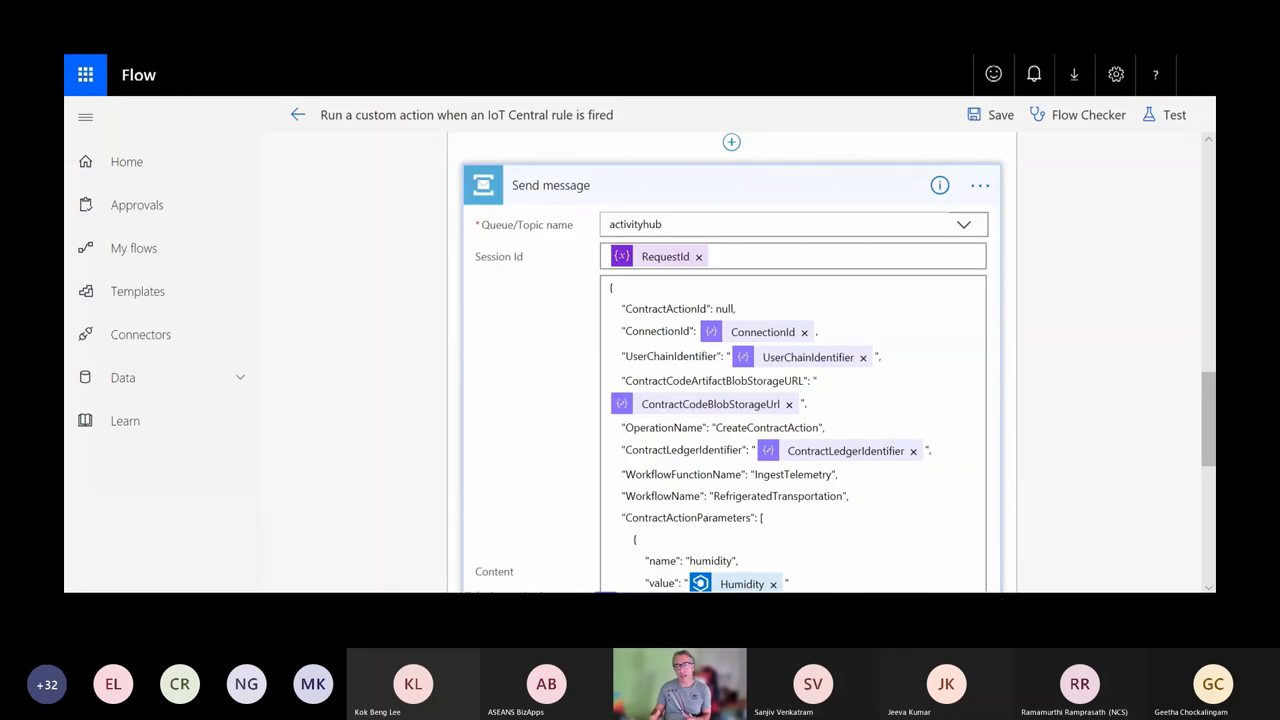
pyautogui.scroll(-3)
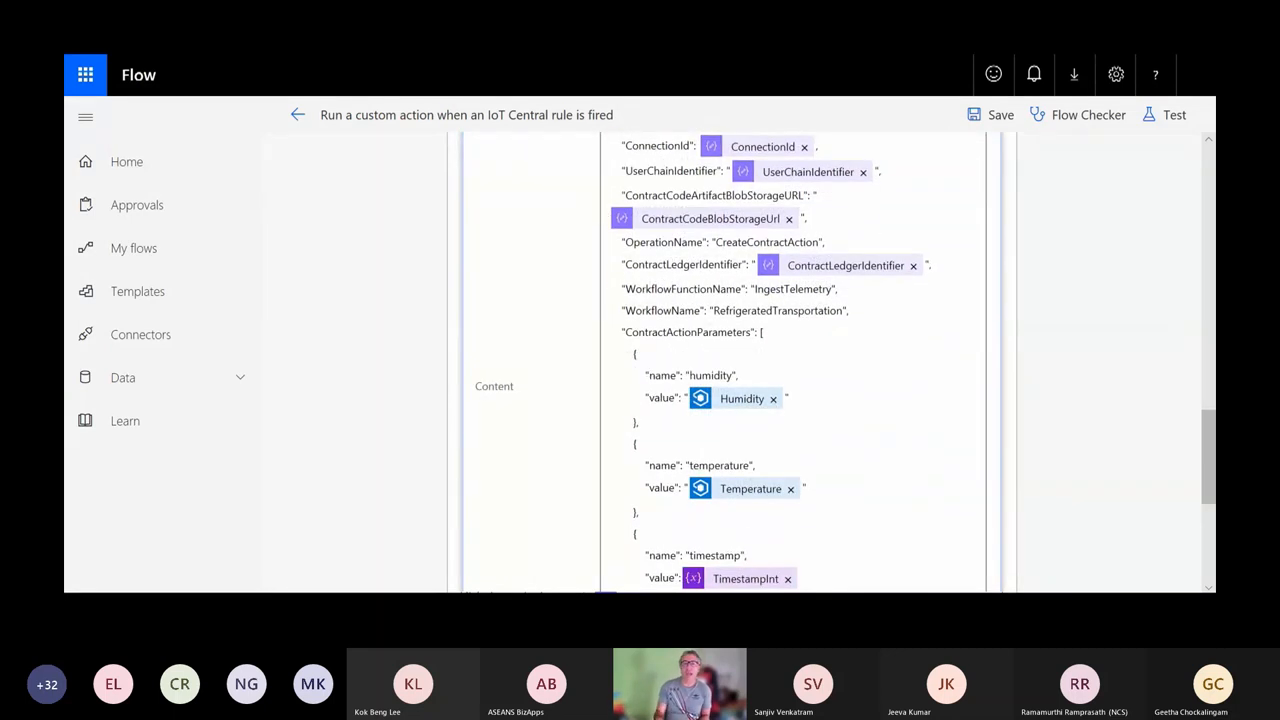
pyautogui.scroll(-3)
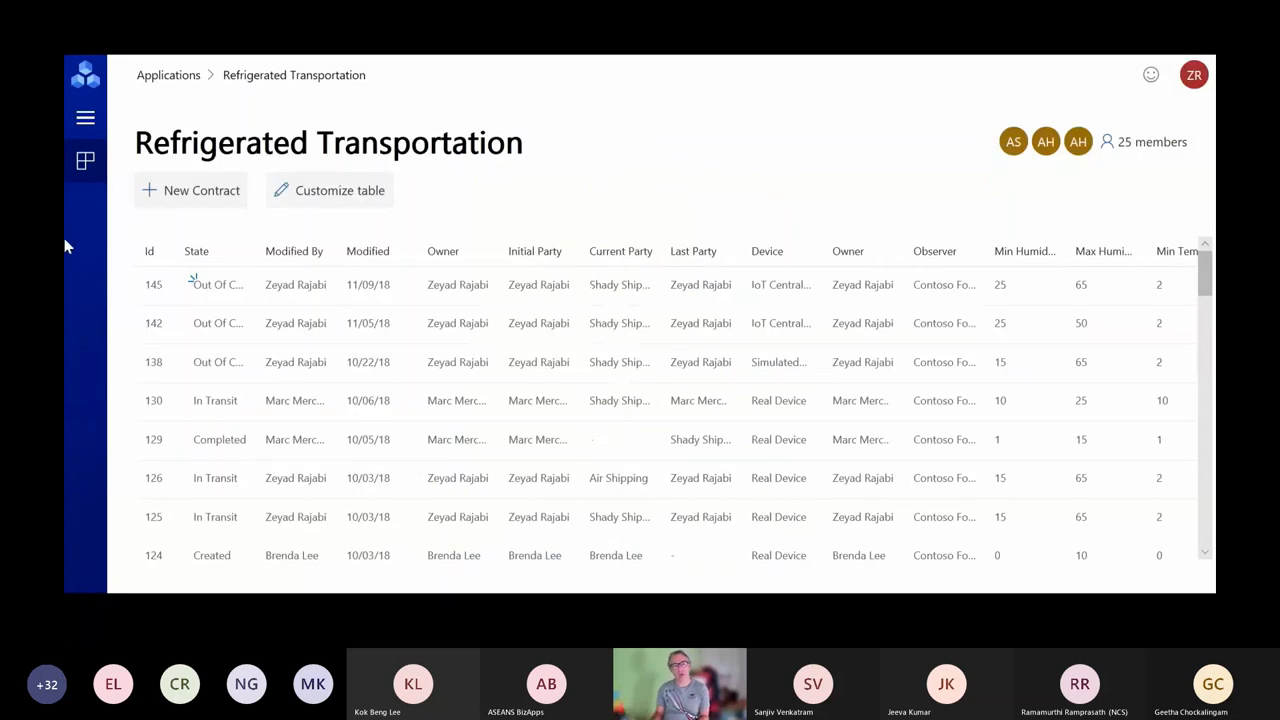
# Start a new Refrigerated Transportation contract with IoT Central Simulated Device 1, its owner and observer
pyautogui.click(190, 190)
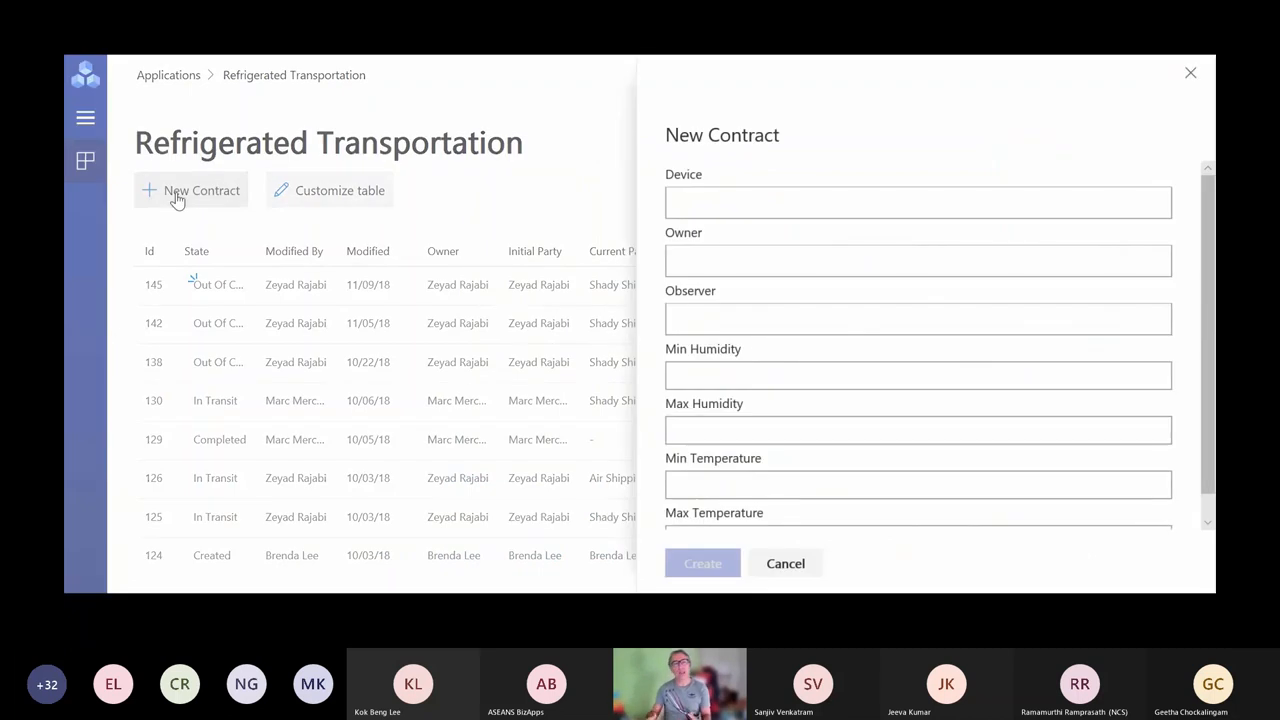
pyautogui.moveTo(706, 192)
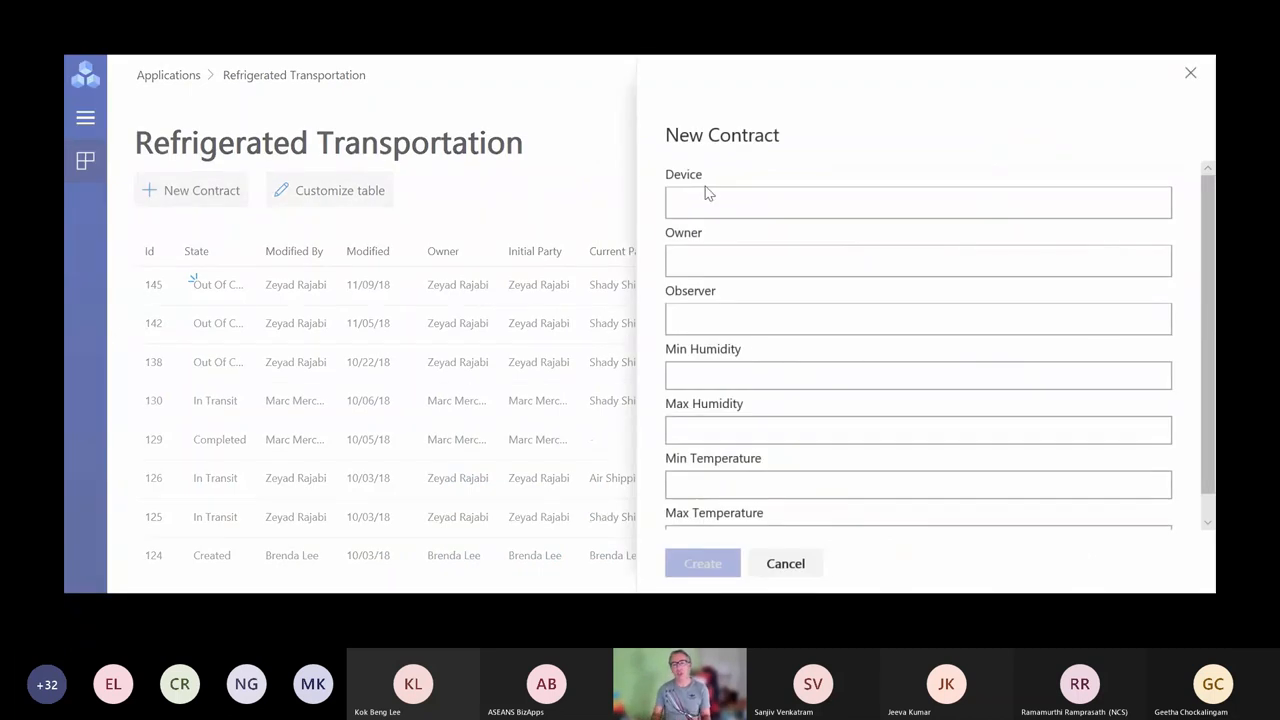
pyautogui.click(916, 202)
pyautogui.write('Io')
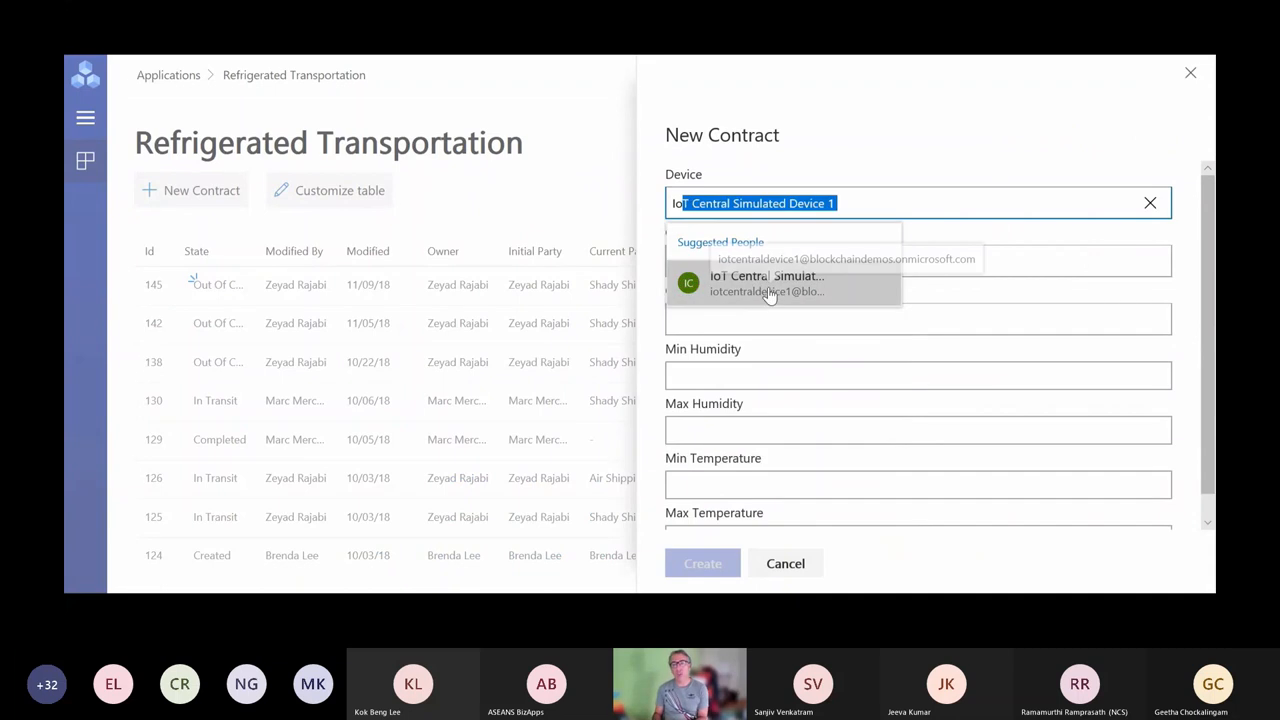
pyautogui.click(768, 284)
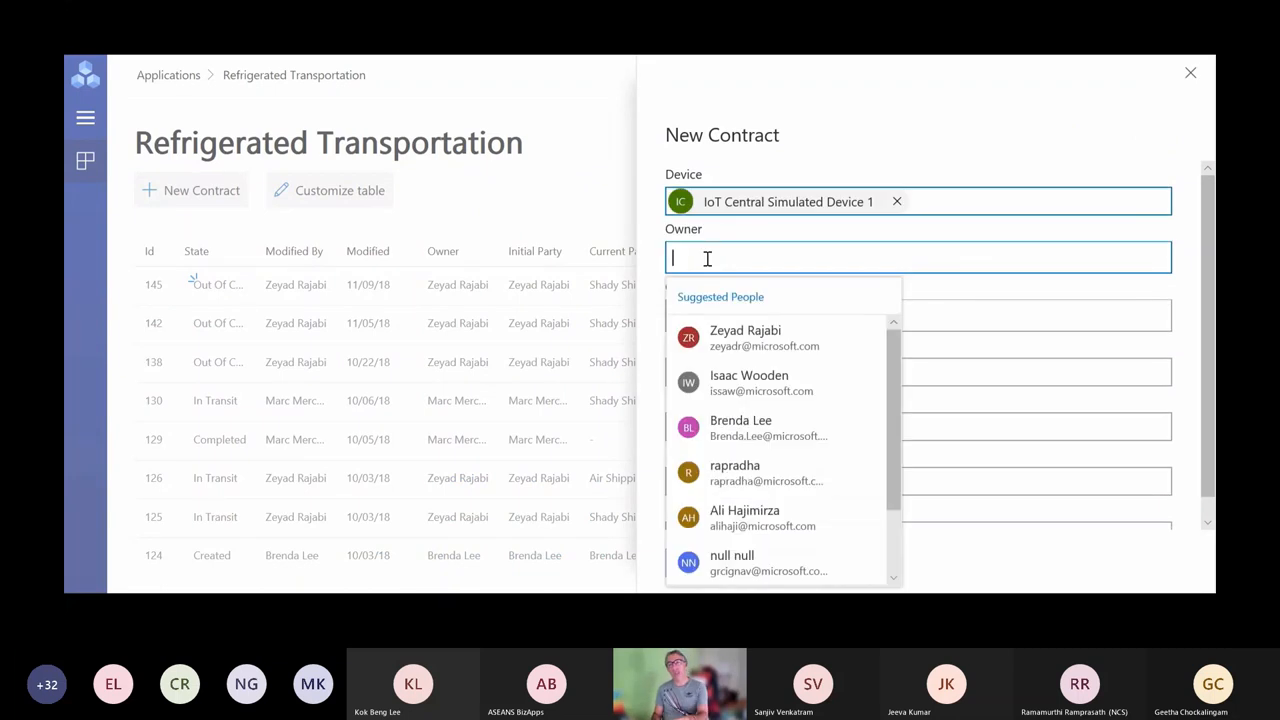
pyautogui.click(744, 336)
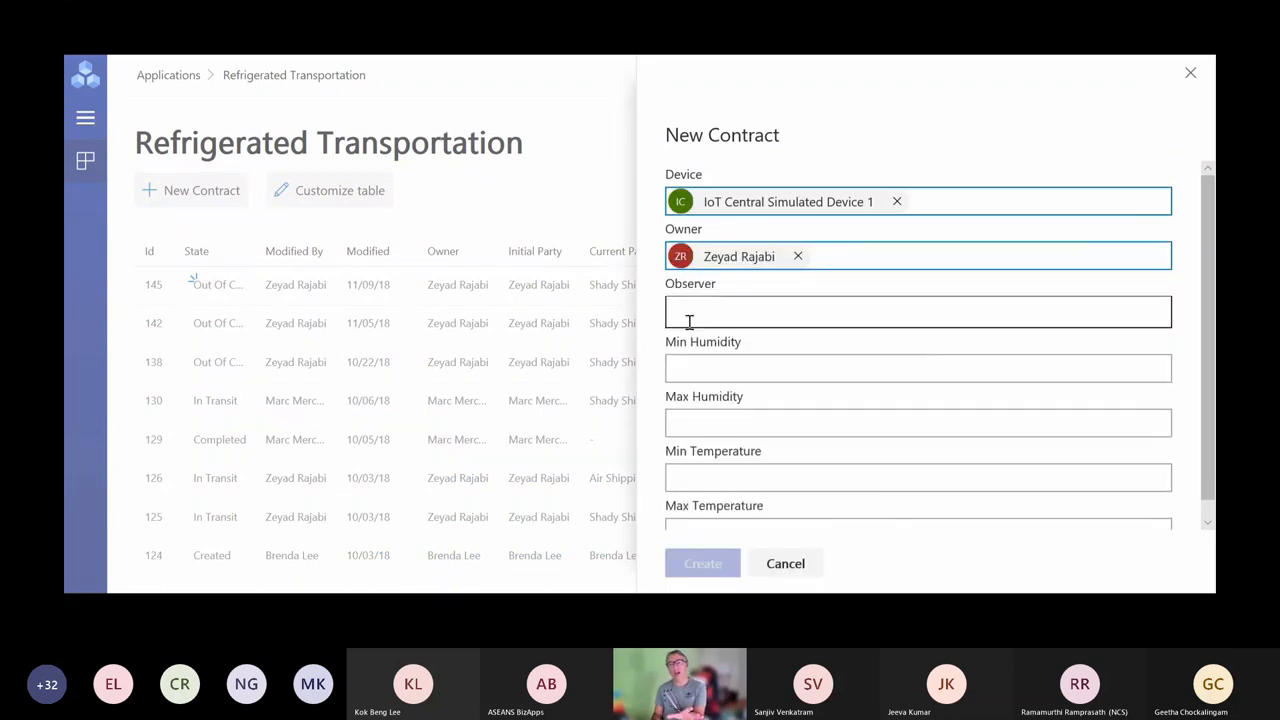
pyautogui.click(900, 312)
pyautogui.write('2')
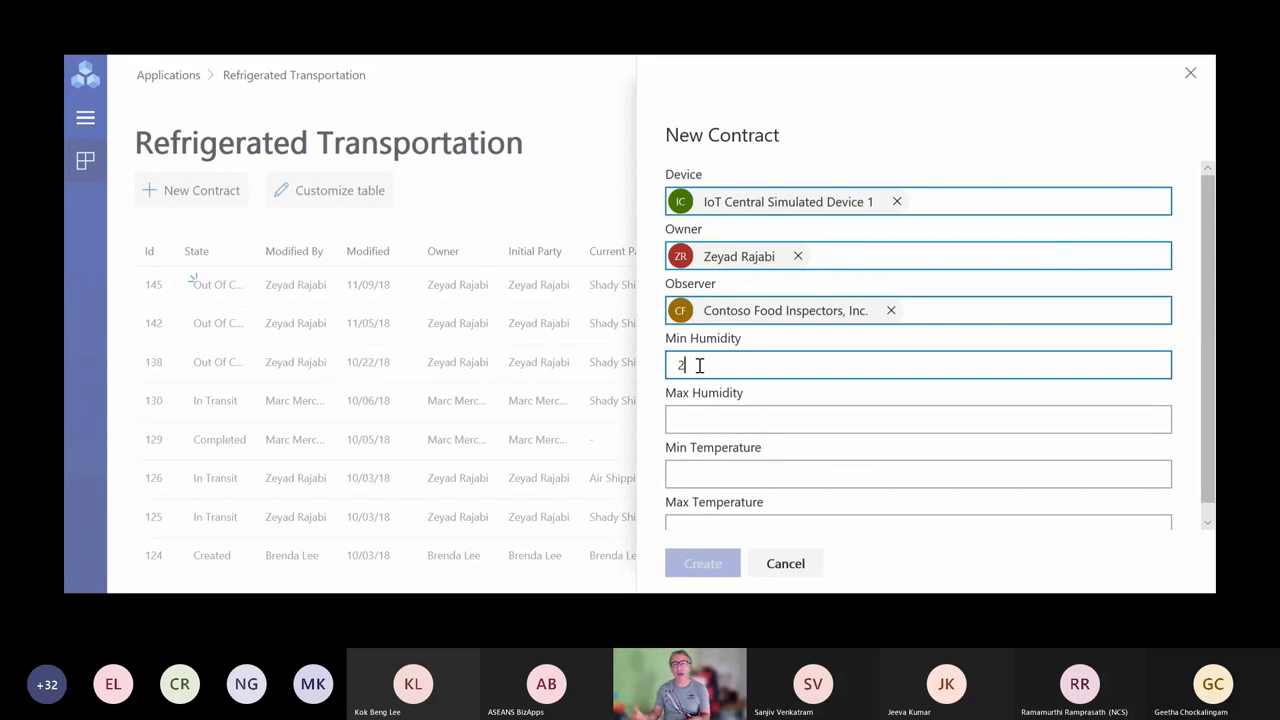
# Enter the threshold values 5, 65, 2 and 5 and create Contract 146
pyautogui.write('5')
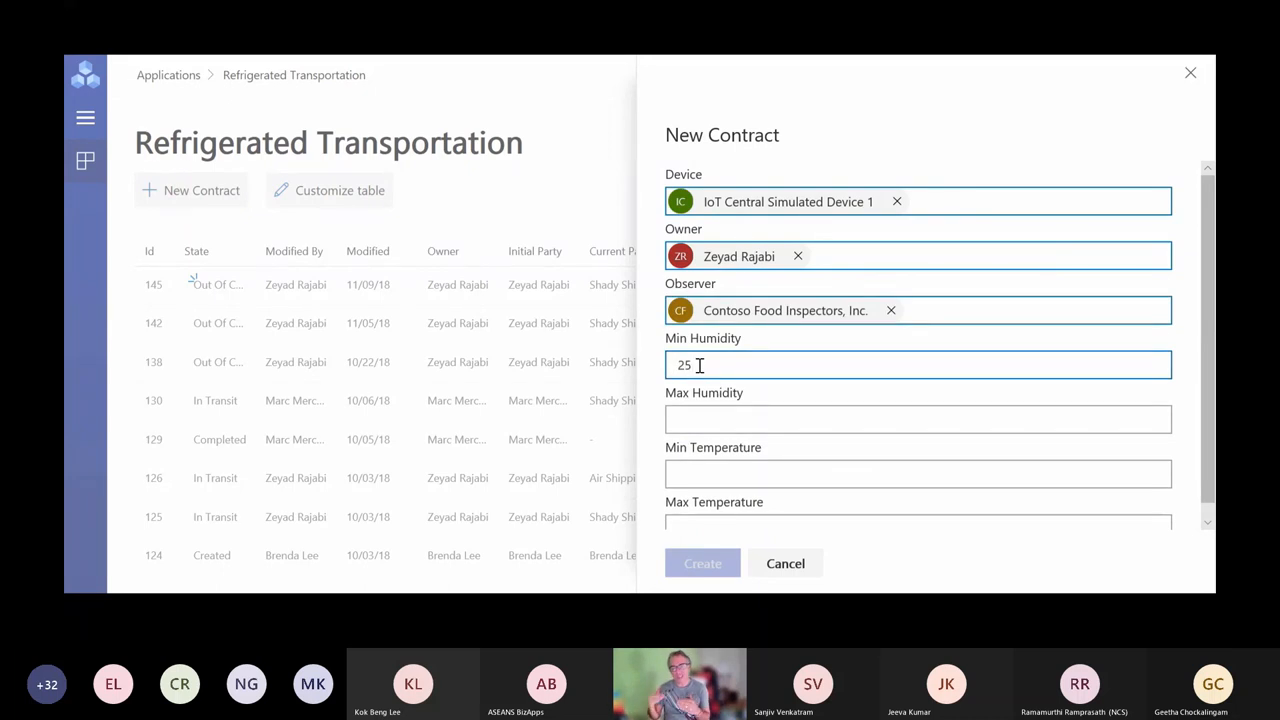
pyautogui.write('65')
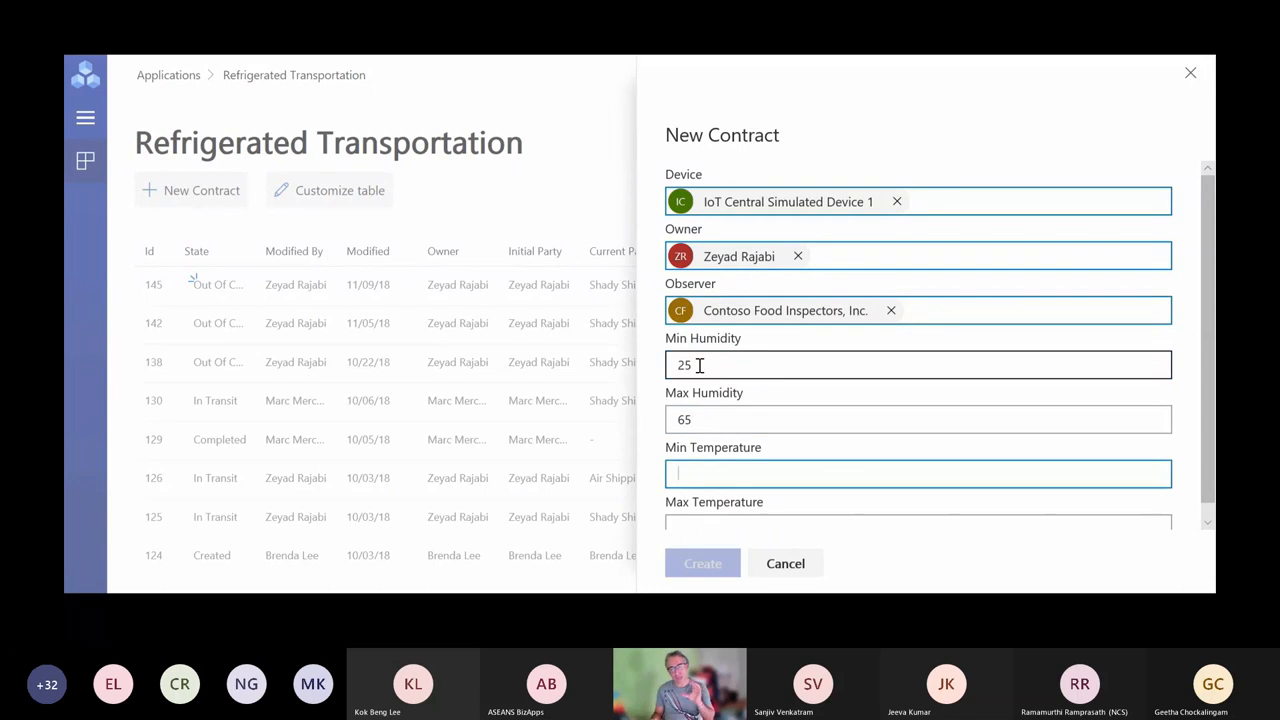
pyautogui.write('2')
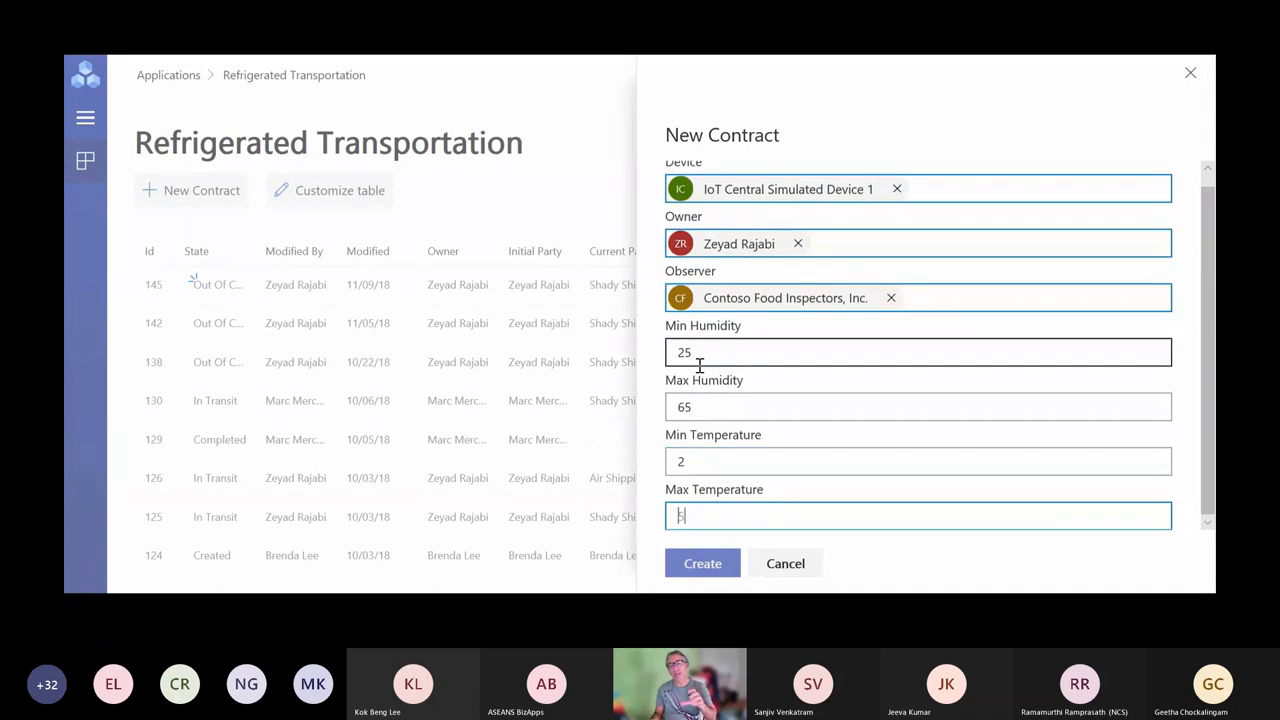
pyautogui.write('5')
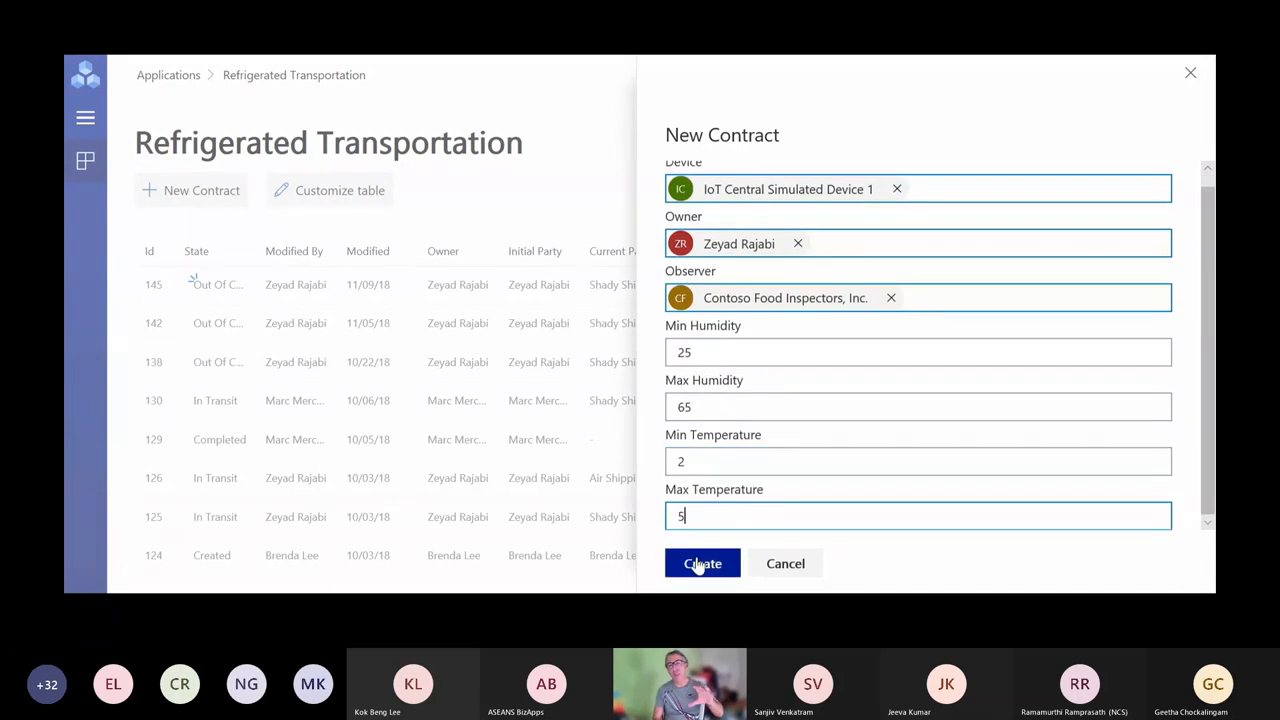
pyautogui.click(702, 564)
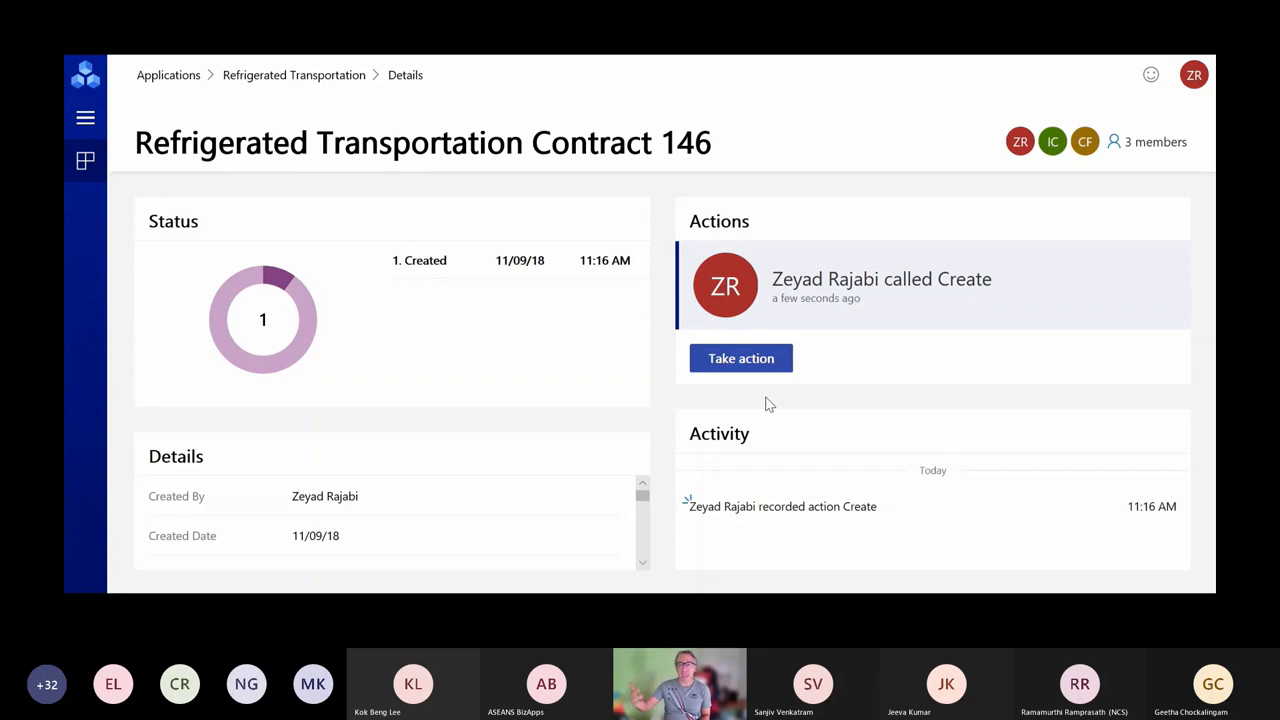
# Submit a Transfer Responsibility action on Contract 146 naming Shady Shipping as the party
pyautogui.click(740, 358)
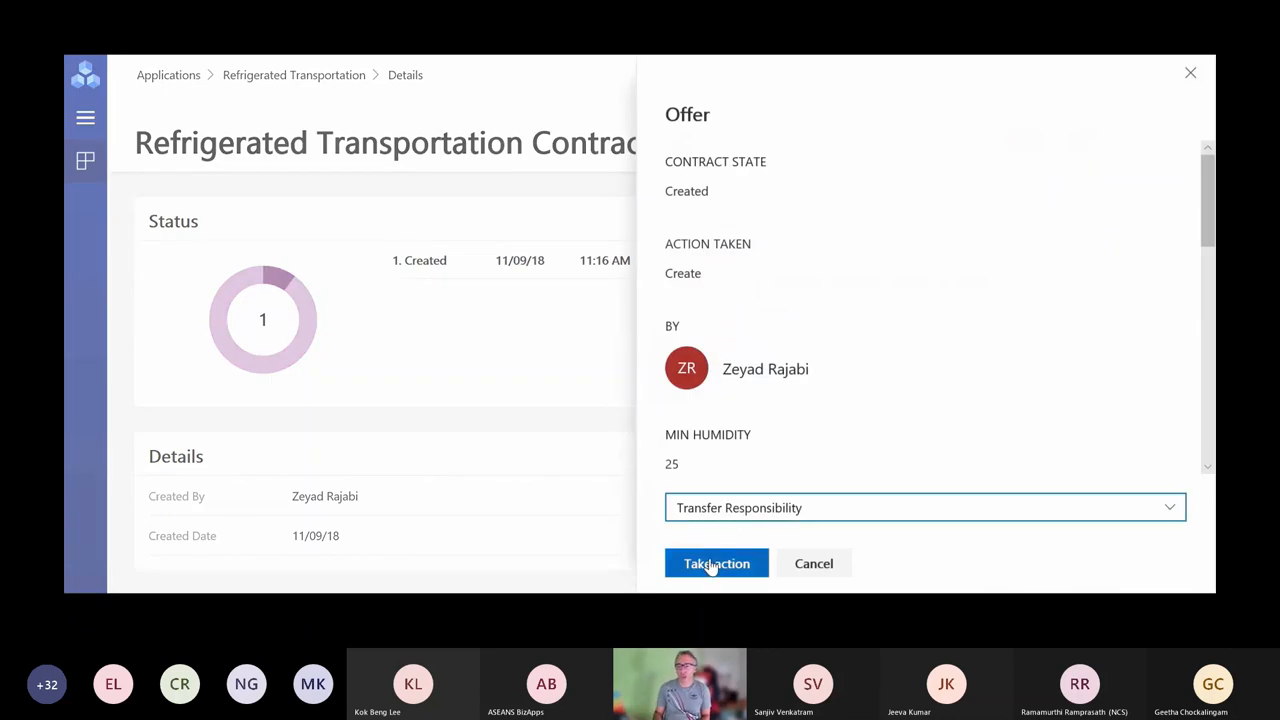
pyautogui.click(716, 564)
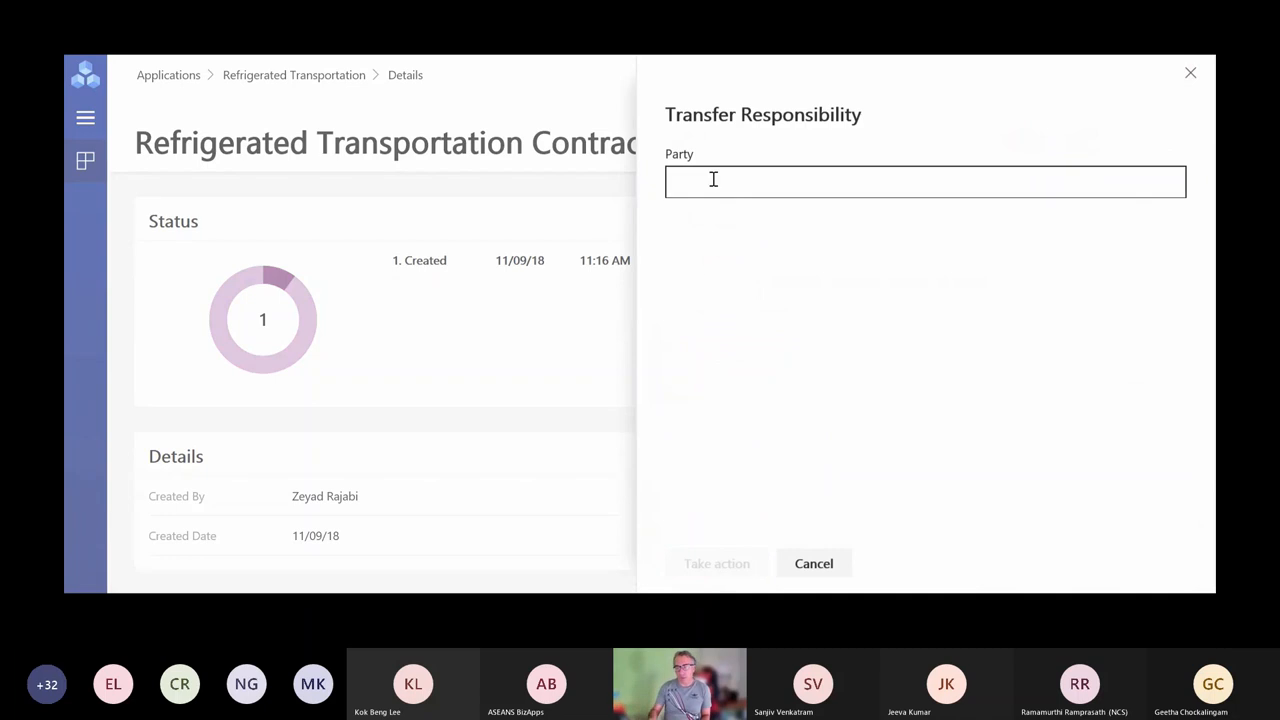
pyautogui.click(924, 180)
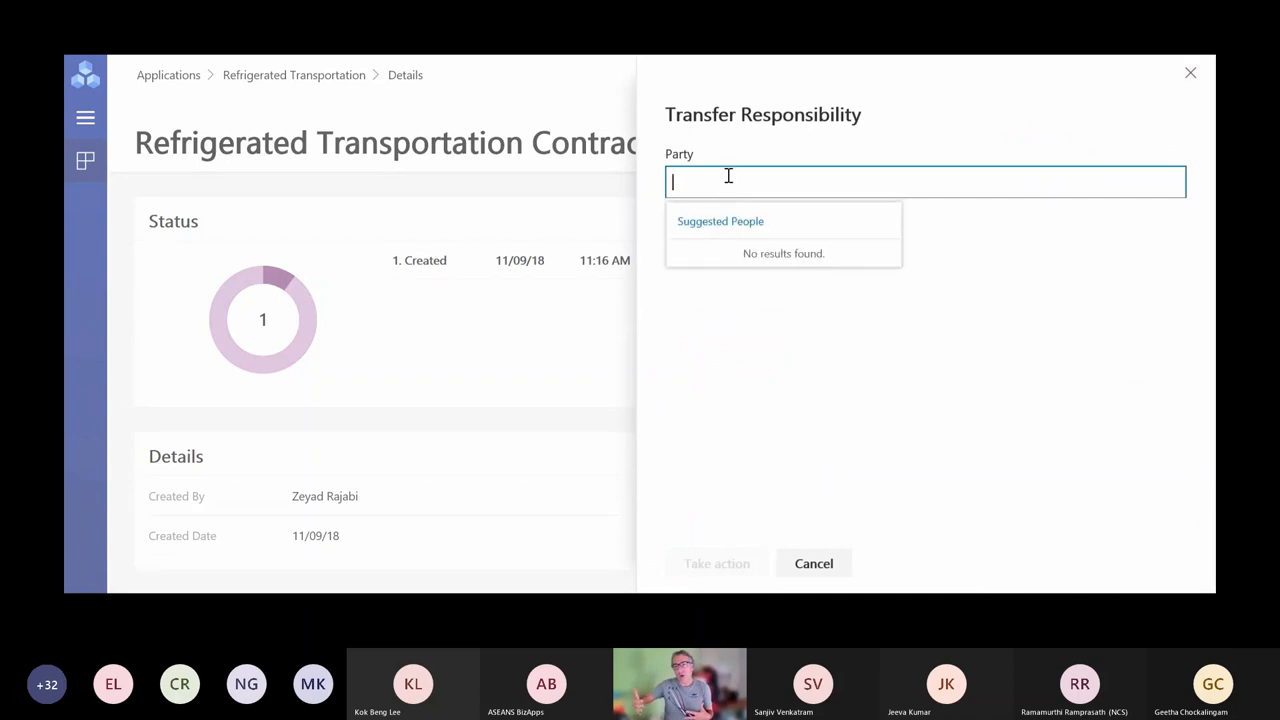
pyautogui.write('Shady Shipping')
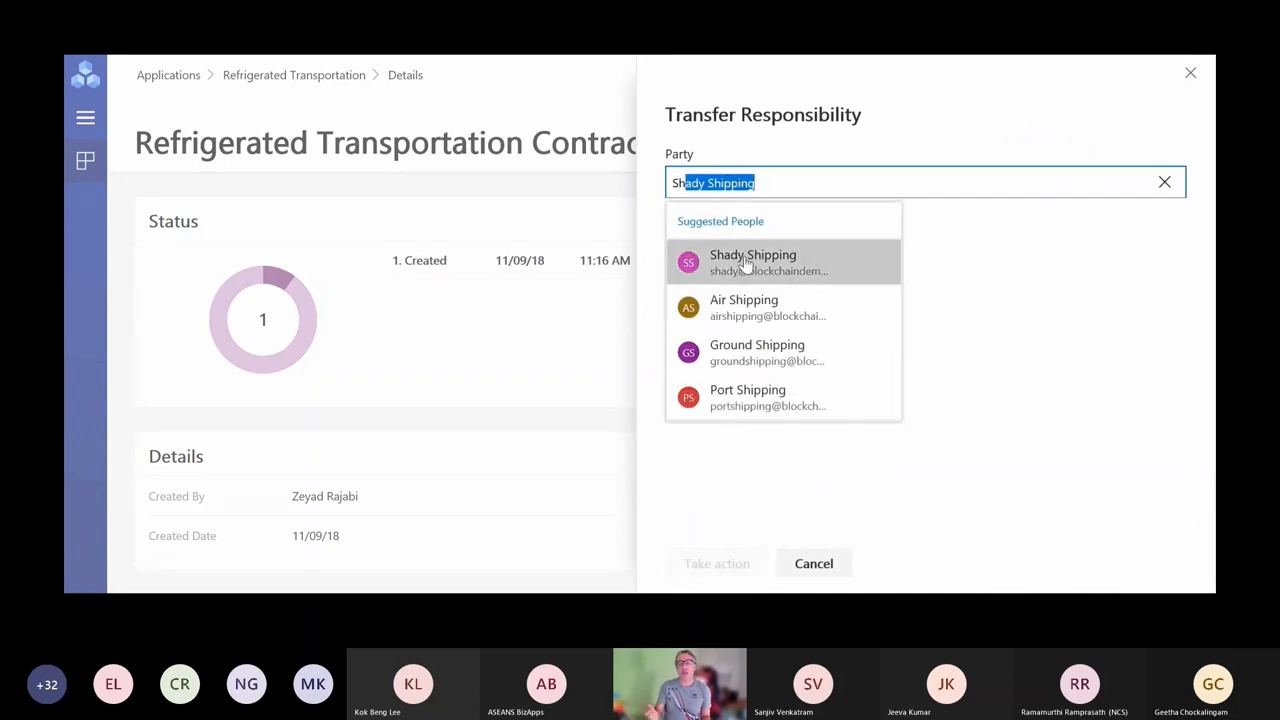
pyautogui.click(812, 564)
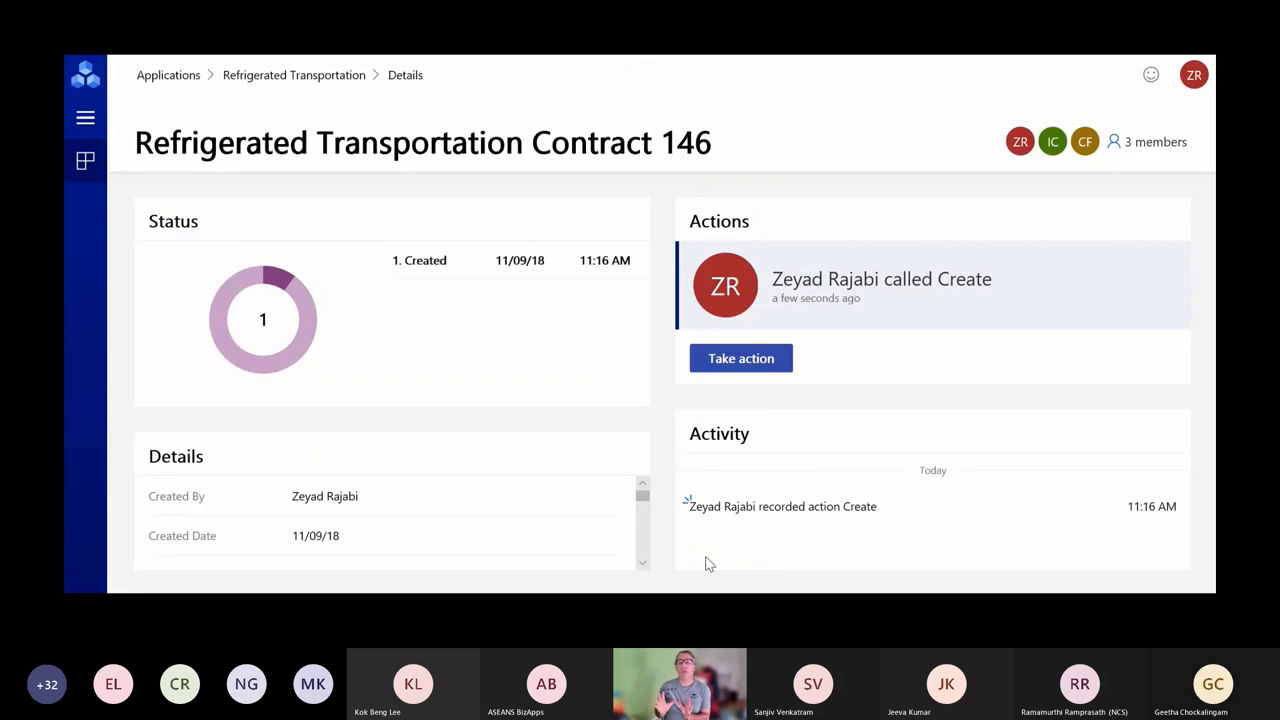
pyautogui.click(740, 358)
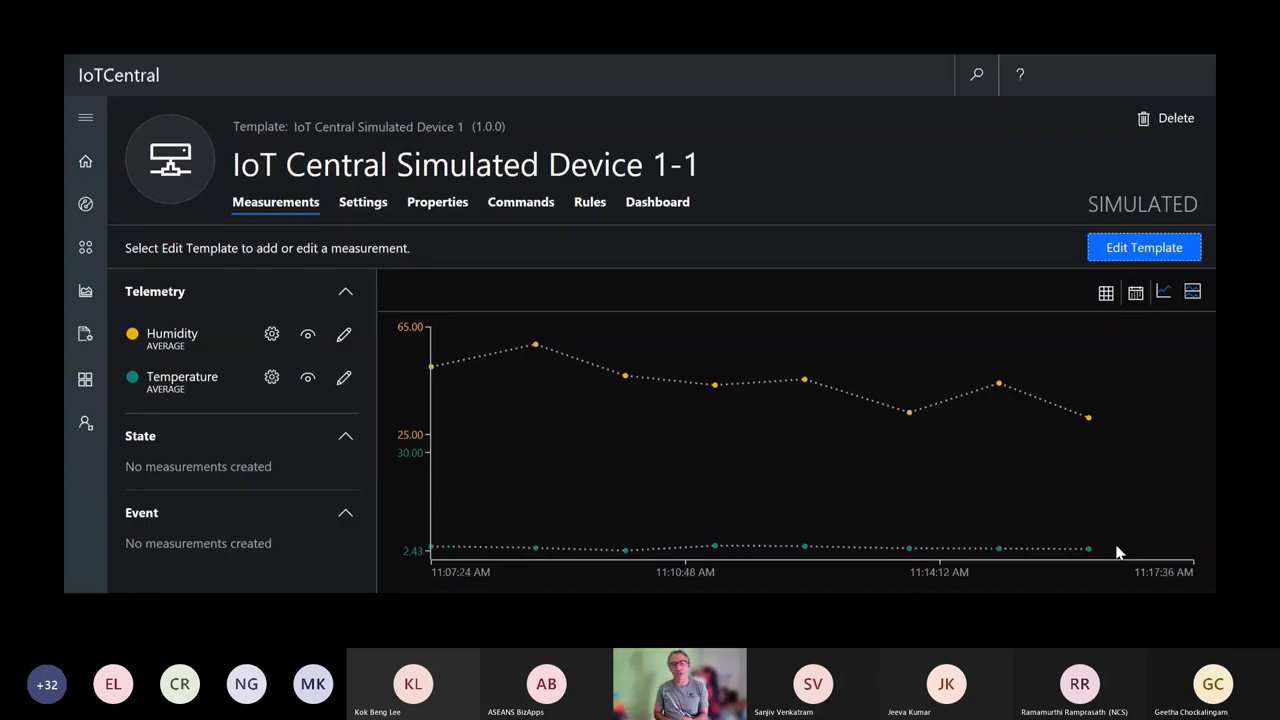
pyautogui.moveTo(1088, 548)
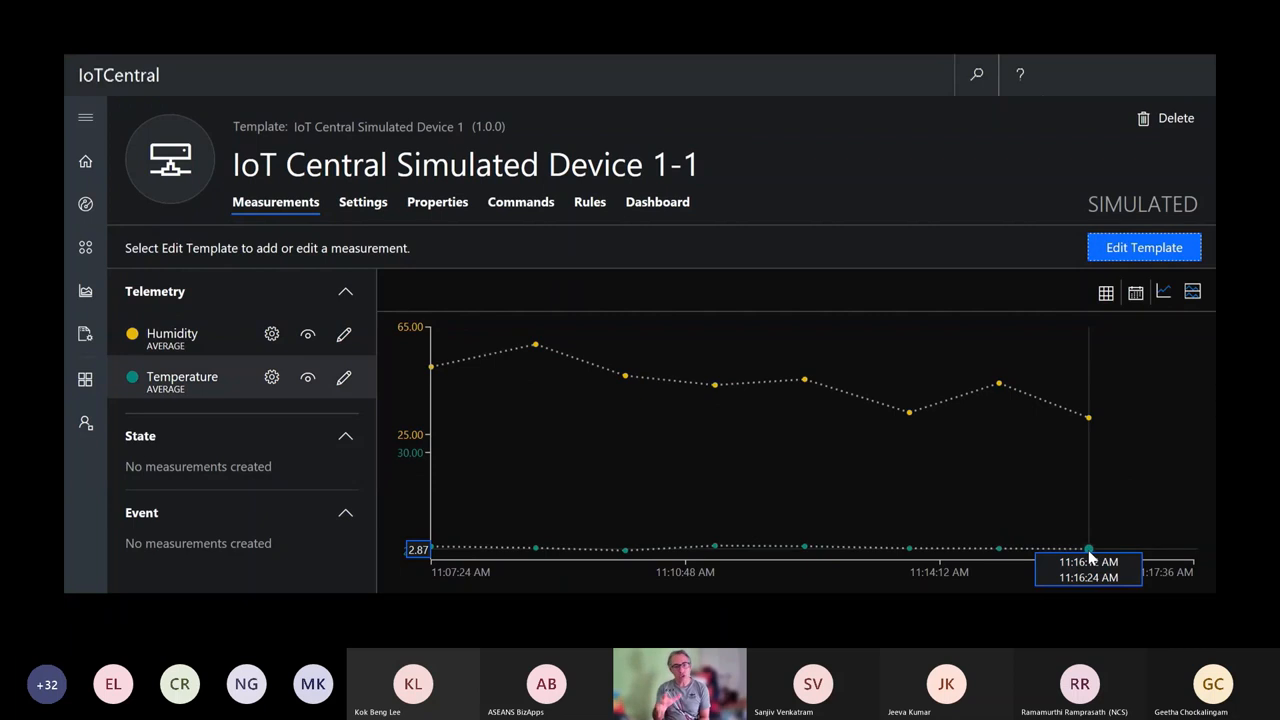
pyautogui.moveTo(1008, 516)
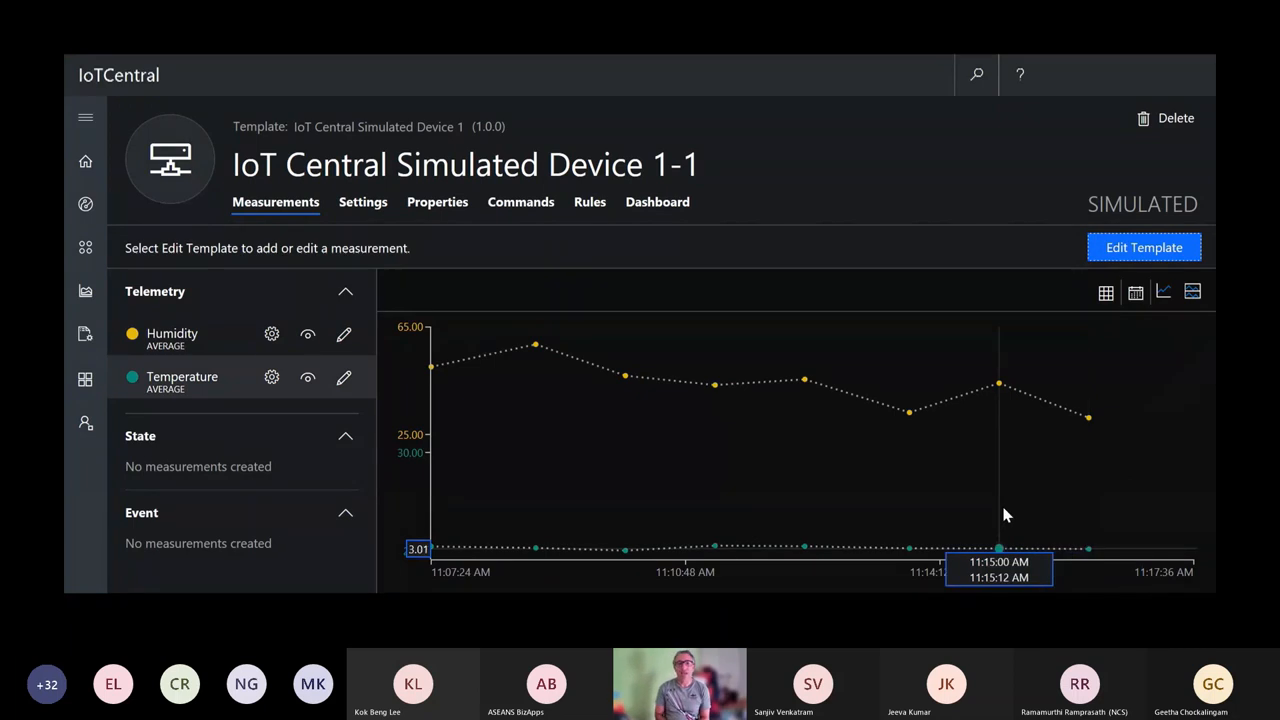
pyautogui.moveTo(1206, 462)
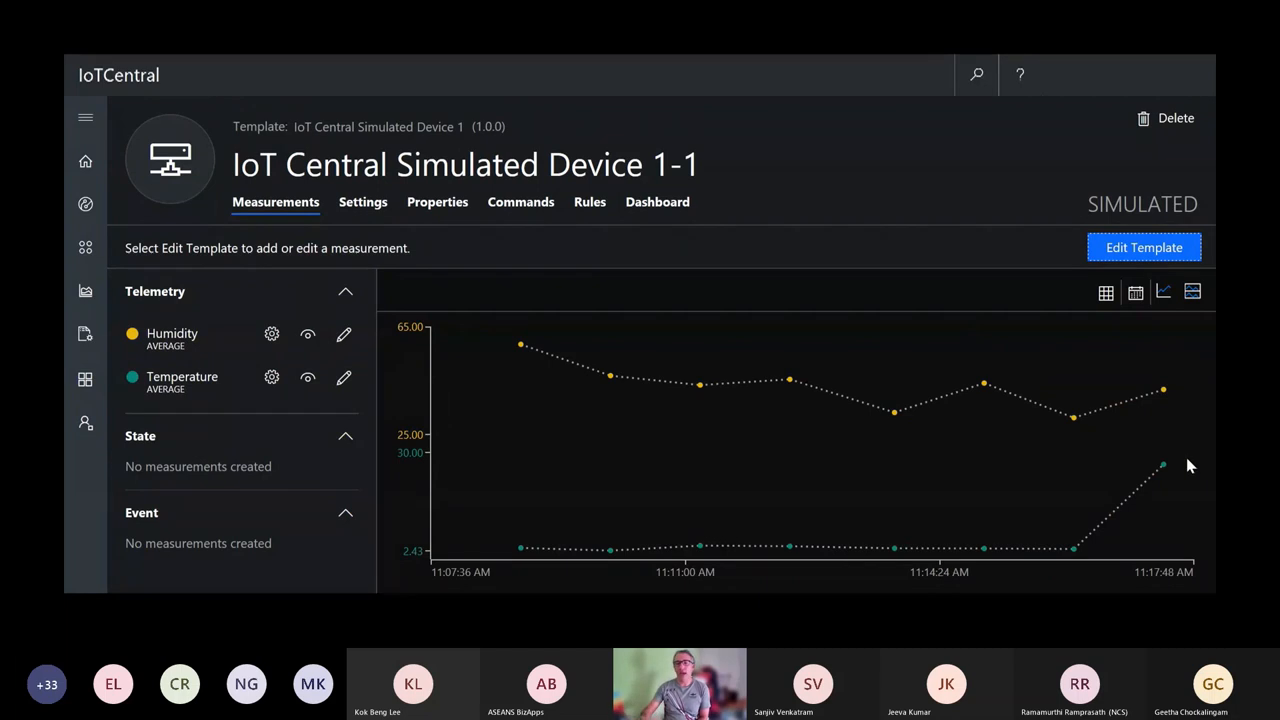
pyautogui.moveTo(1184, 472)
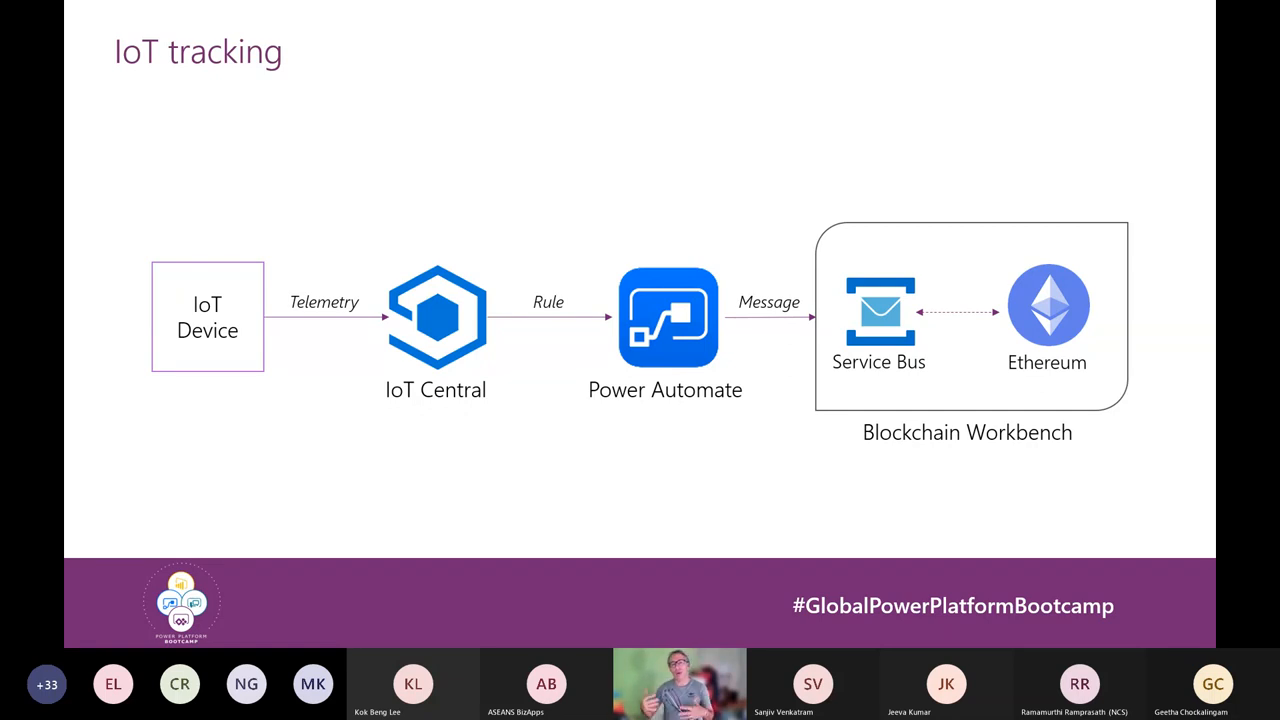
# Advance to the Blockchain integration flow slide with its five steps and diagram
pyautogui.press('right')
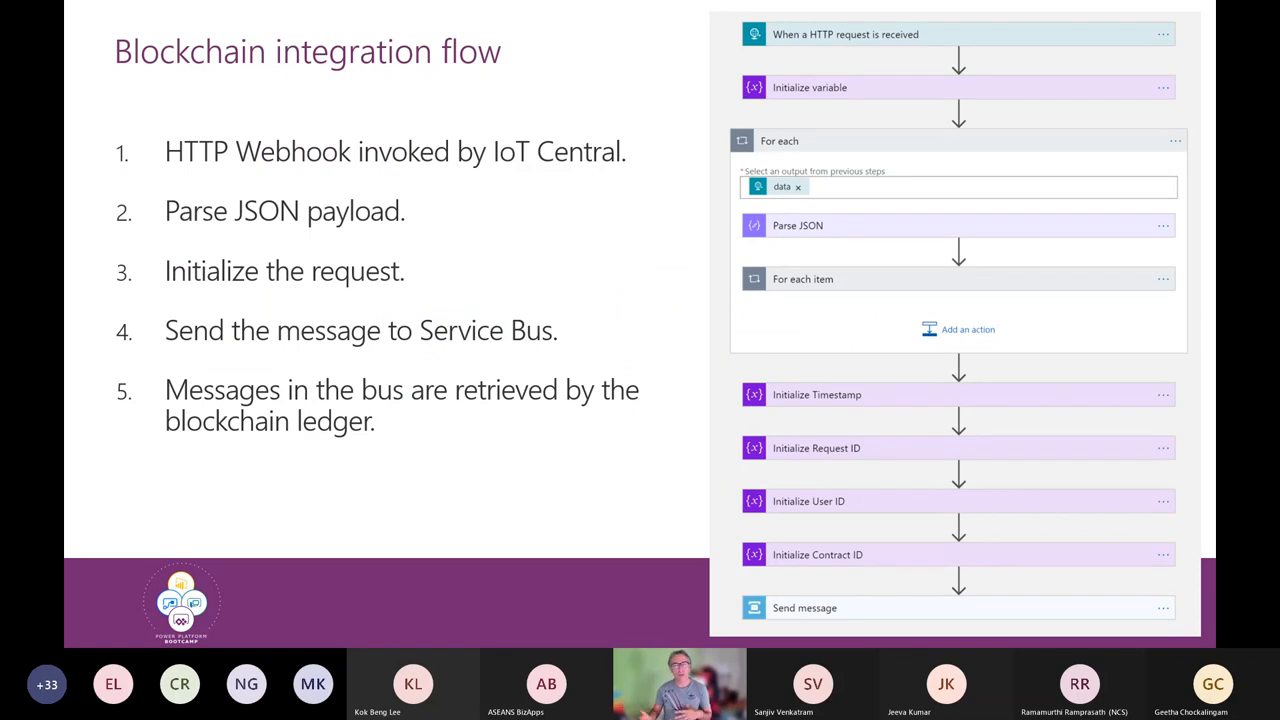
# Advance through the In summary slide to the closing Get started! resources slide
pyautogui.press('Right')
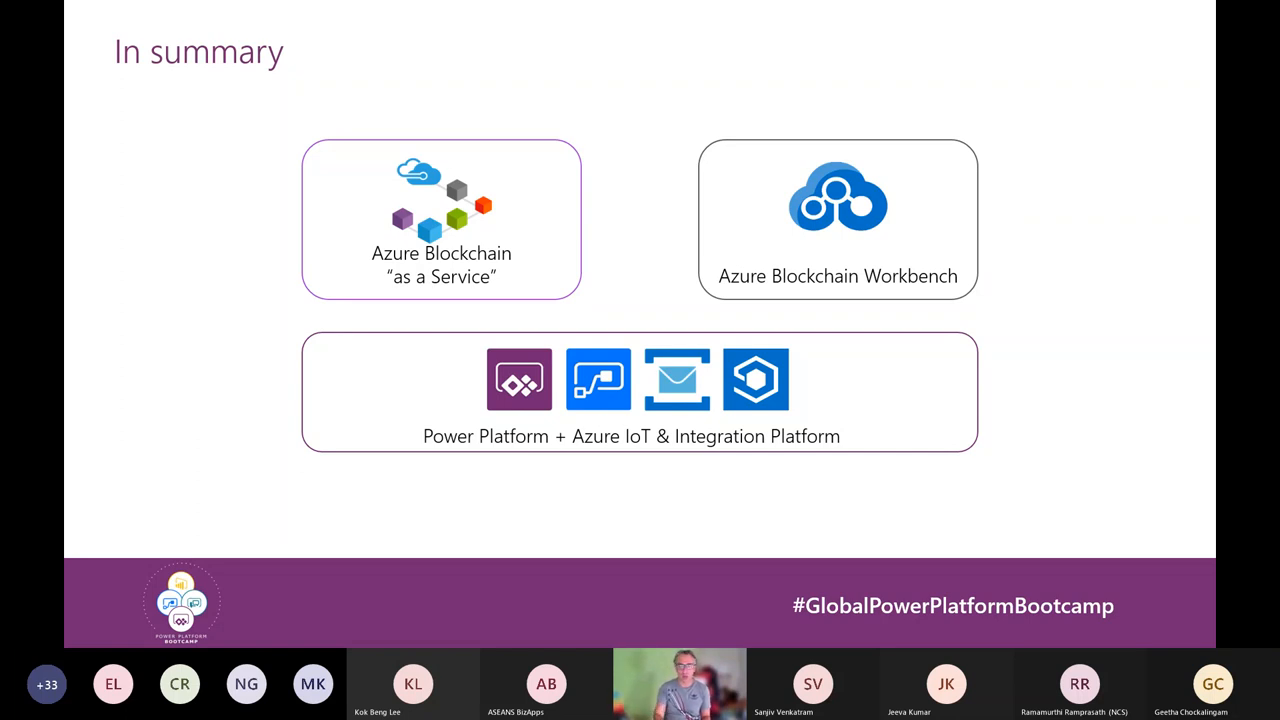
pyautogui.press('Right')
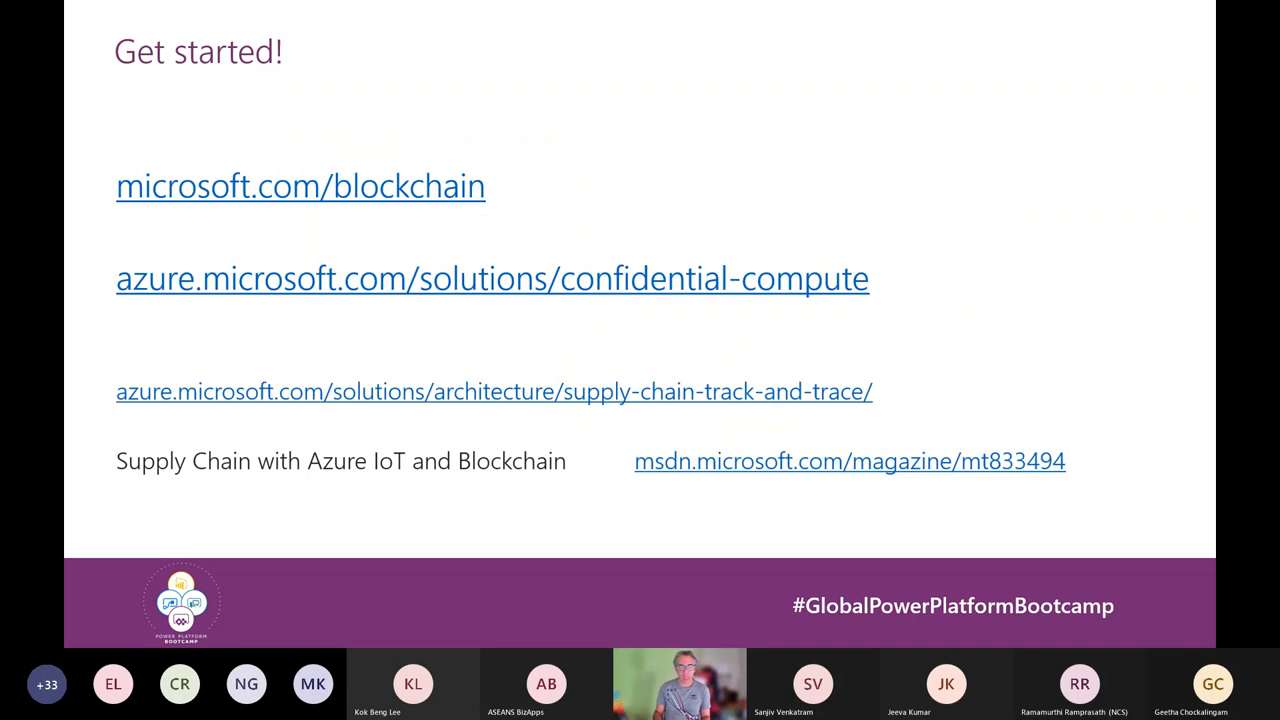